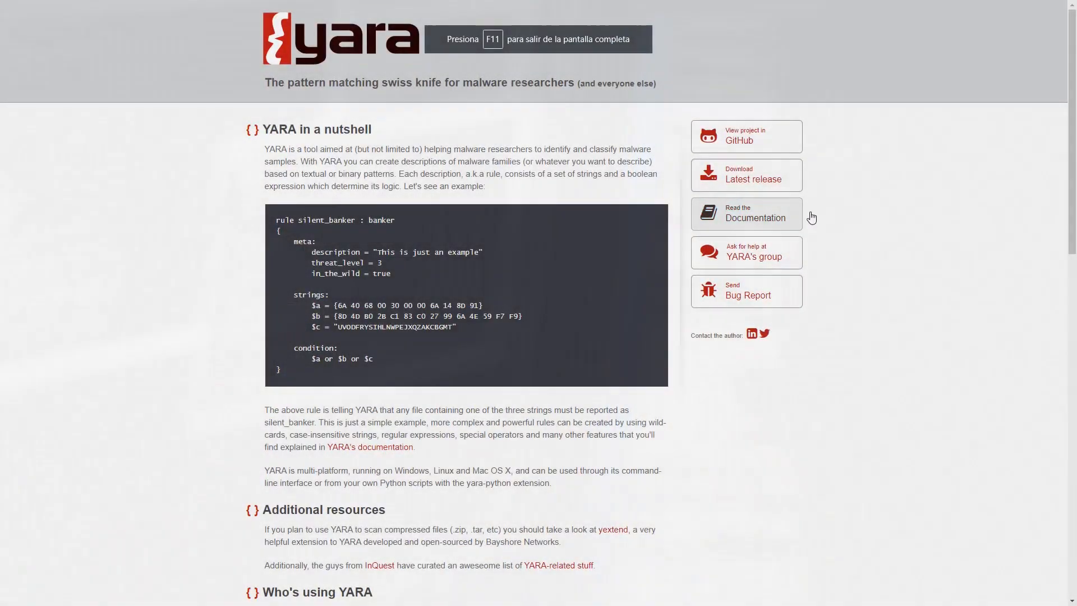
pyautogui.moveTo(908, 230)
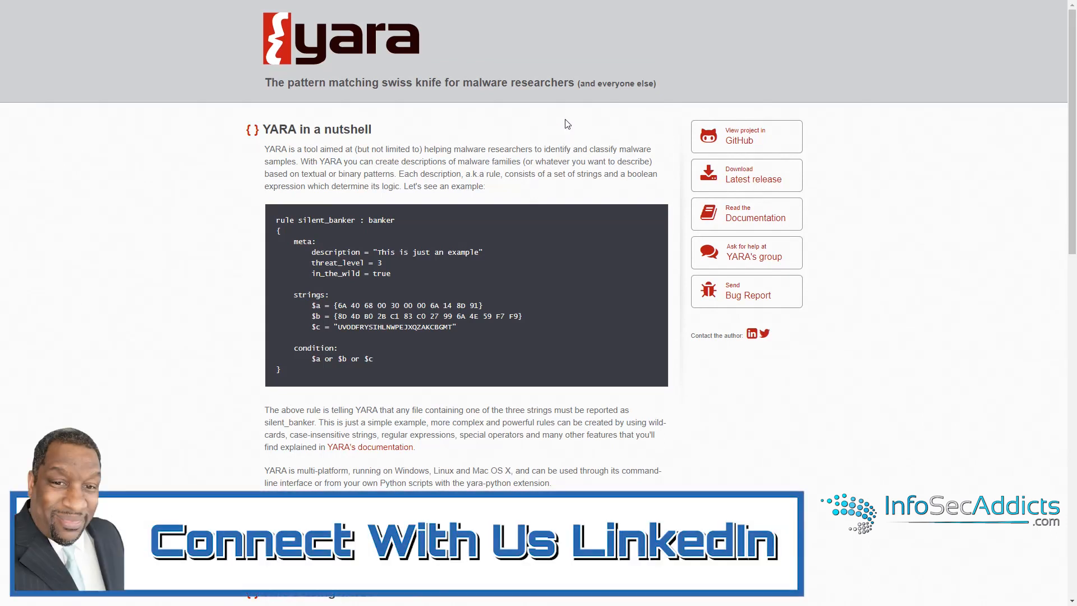
# Step: Scroll the YARA repository page and open its latest v4.0.2 release
pyautogui.scroll(-3)
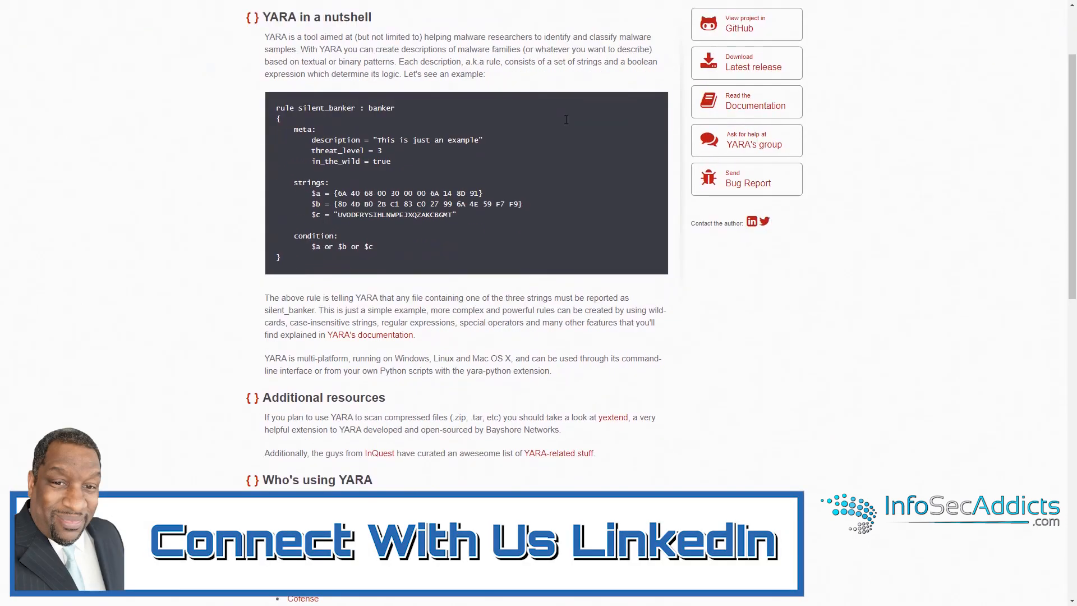
pyautogui.scroll(-3)
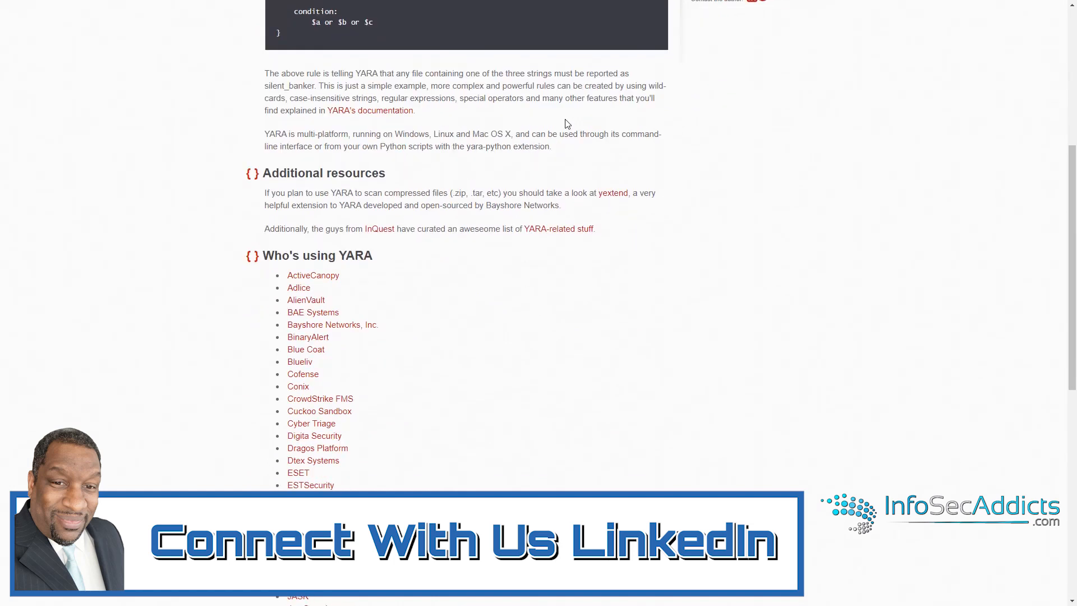
pyautogui.scroll(-3)
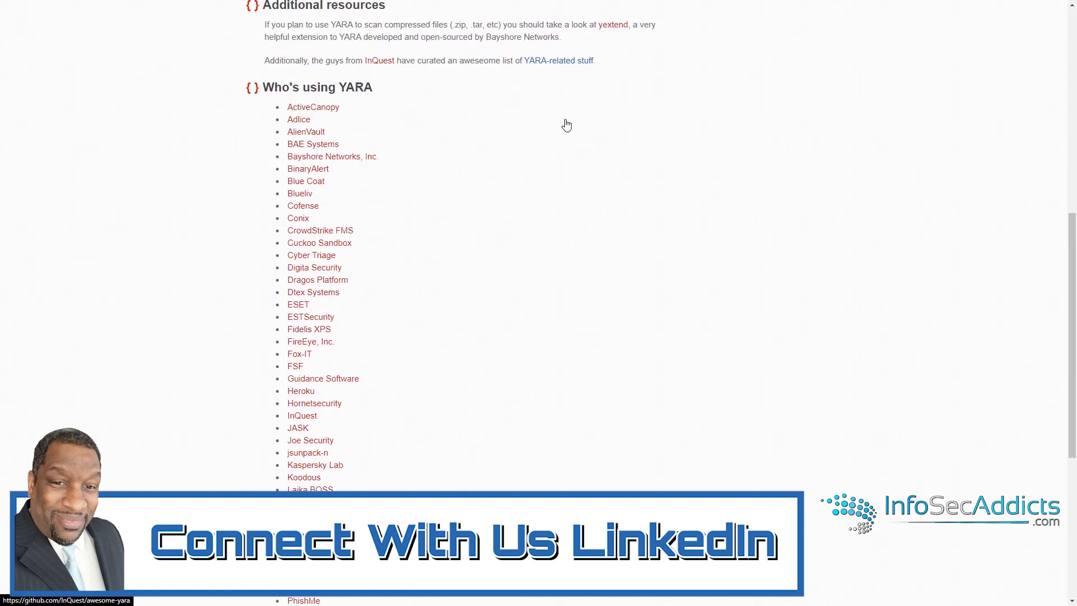
pyautogui.scroll(-3)
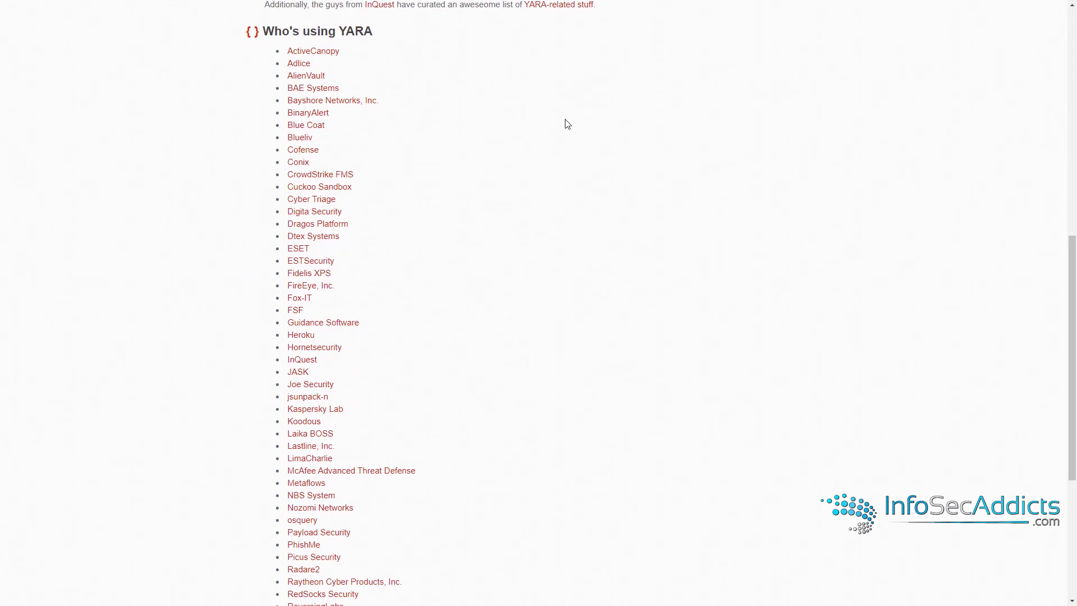
pyautogui.scroll(-3)
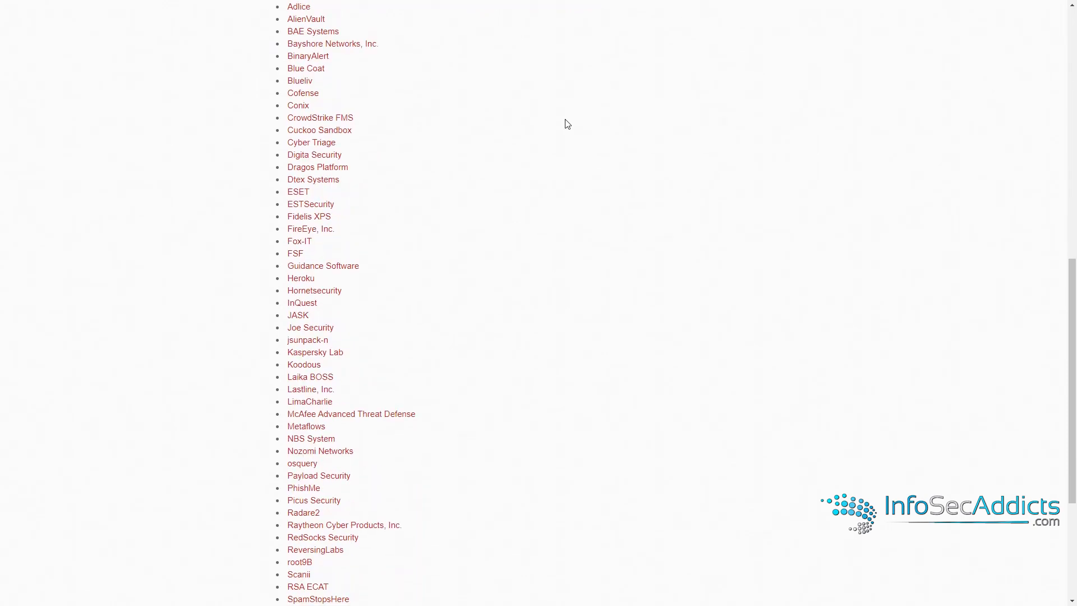
pyautogui.scroll(-3)
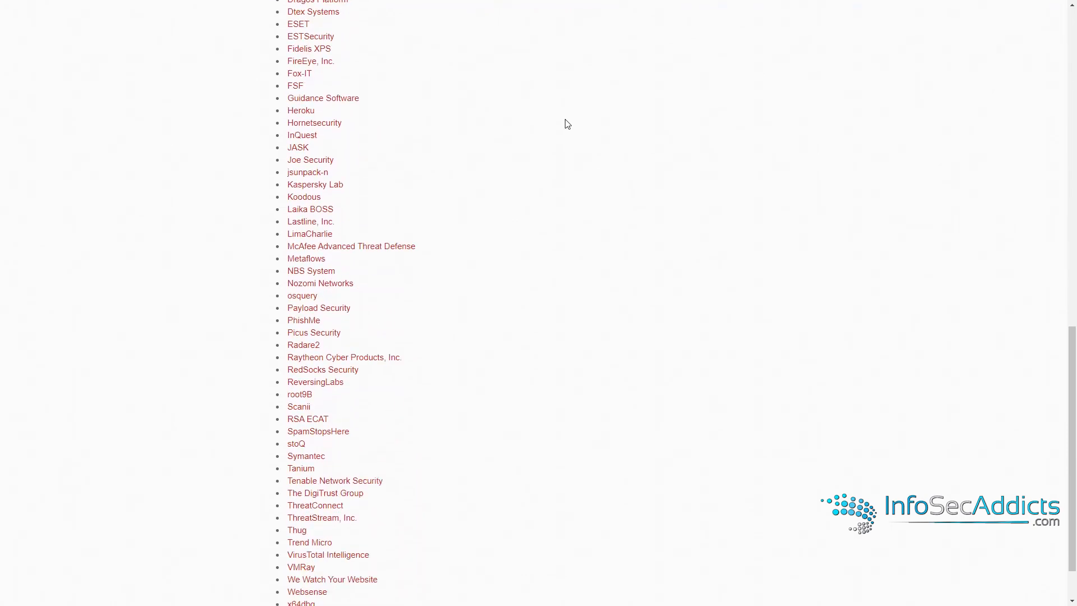
pyautogui.scroll(-3)
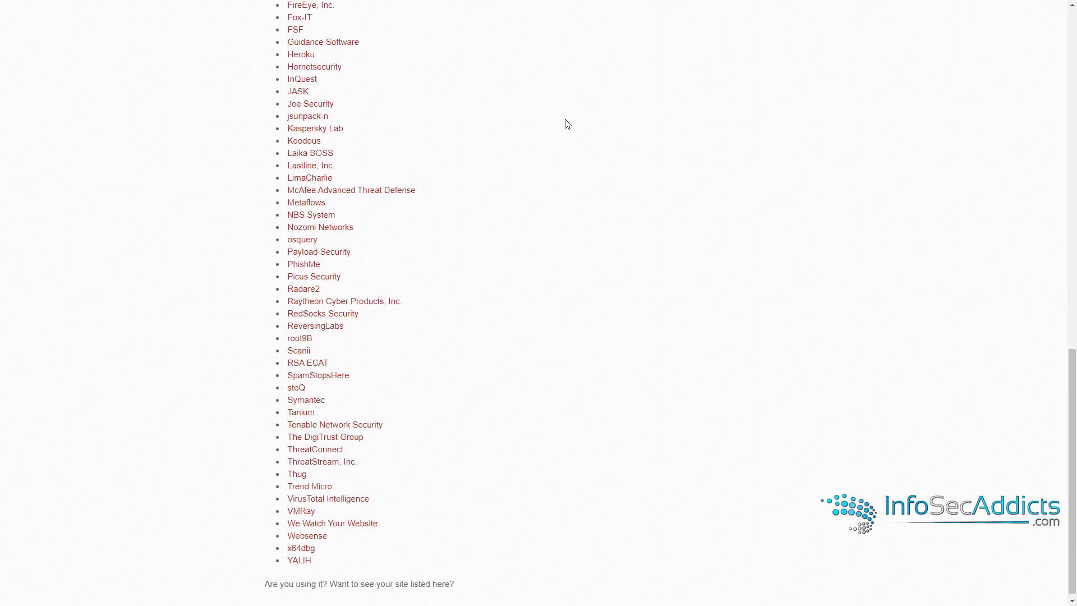
pyautogui.scroll(-3)
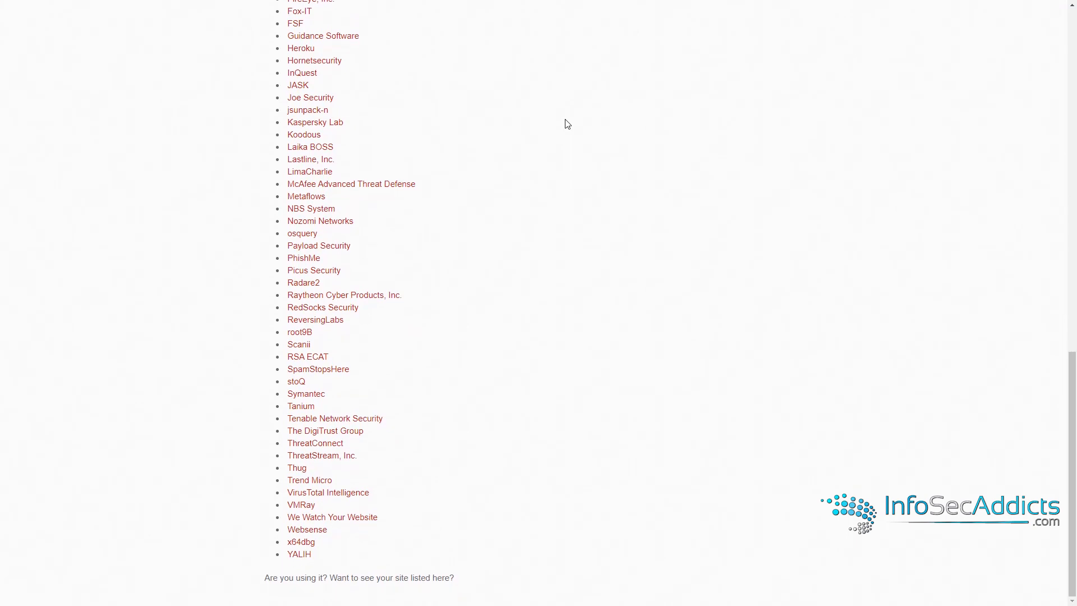
pyautogui.scroll(3)
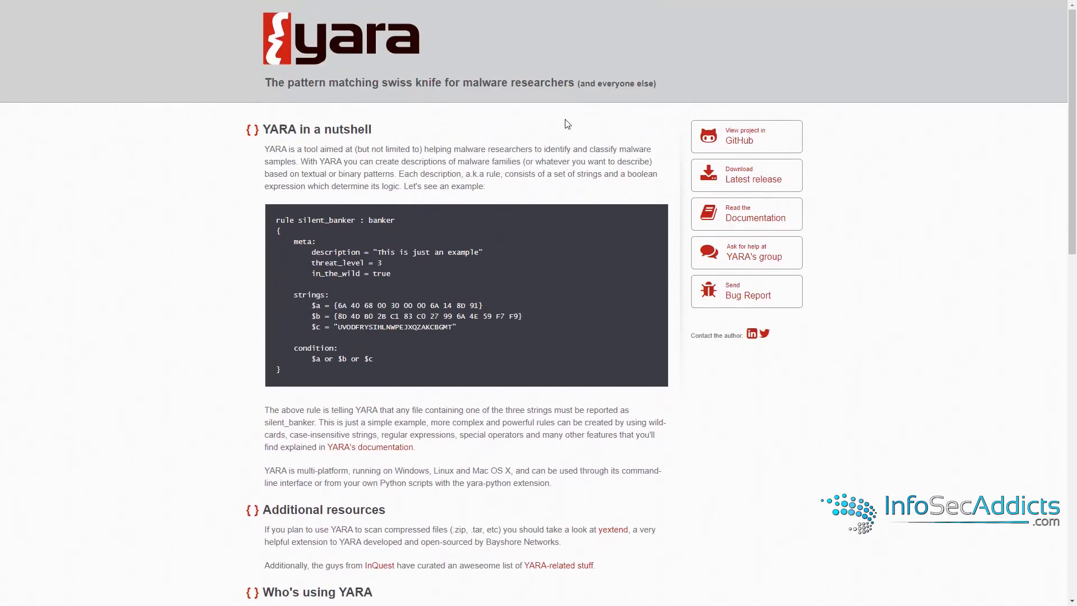
pyautogui.click(746, 175)
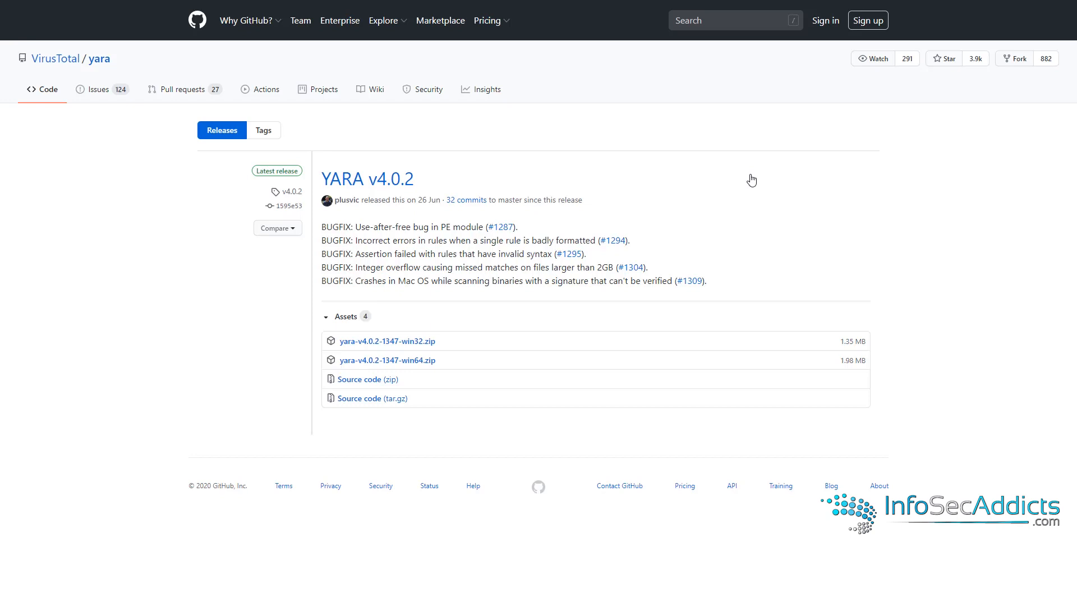
pyautogui.moveTo(481, 99)
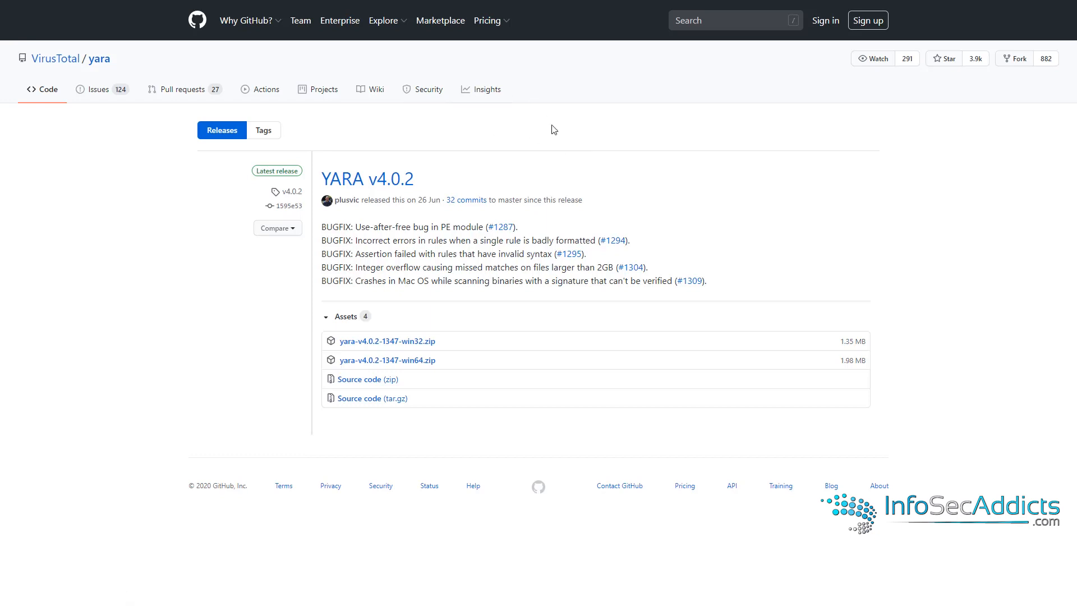
pyautogui.moveTo(543, 135)
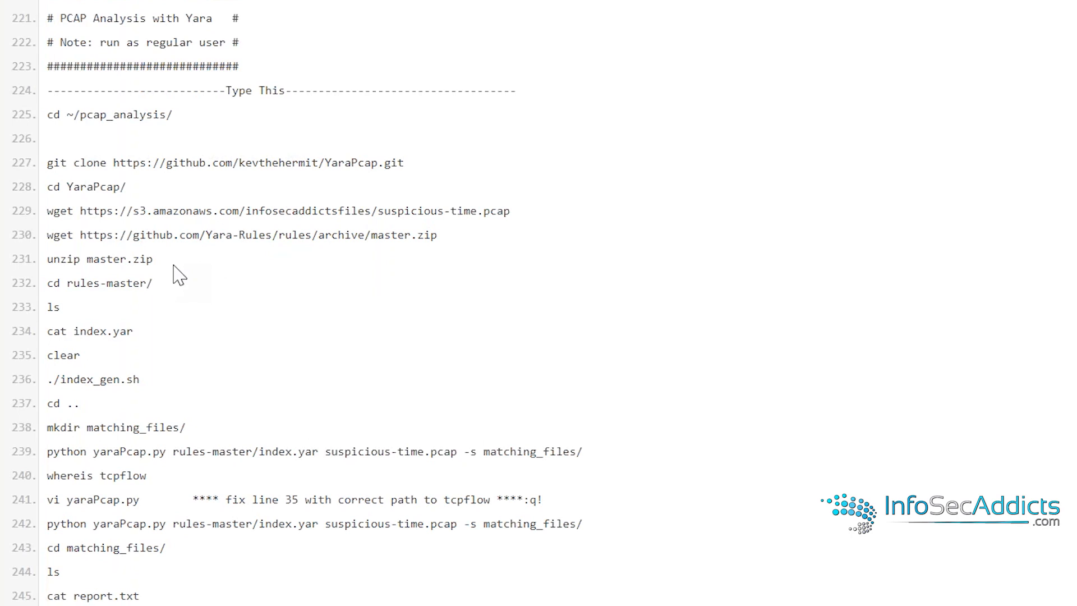
pyautogui.moveTo(61, 162); pyautogui.dragTo(153, 259)
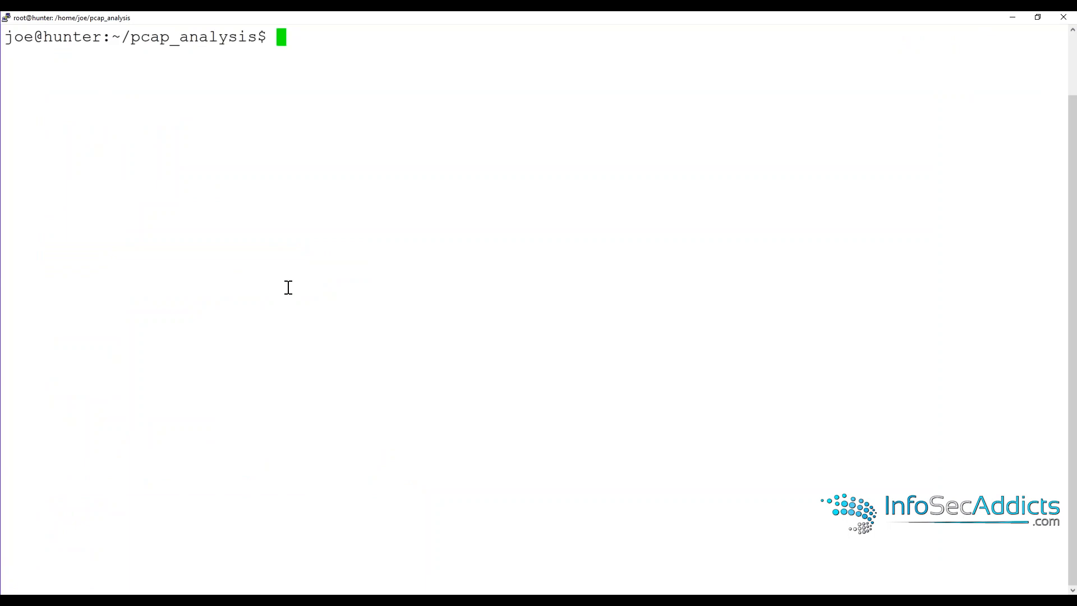
pyautogui.write('git clone https://github.com/kevthehermit/YaraPcap.git')
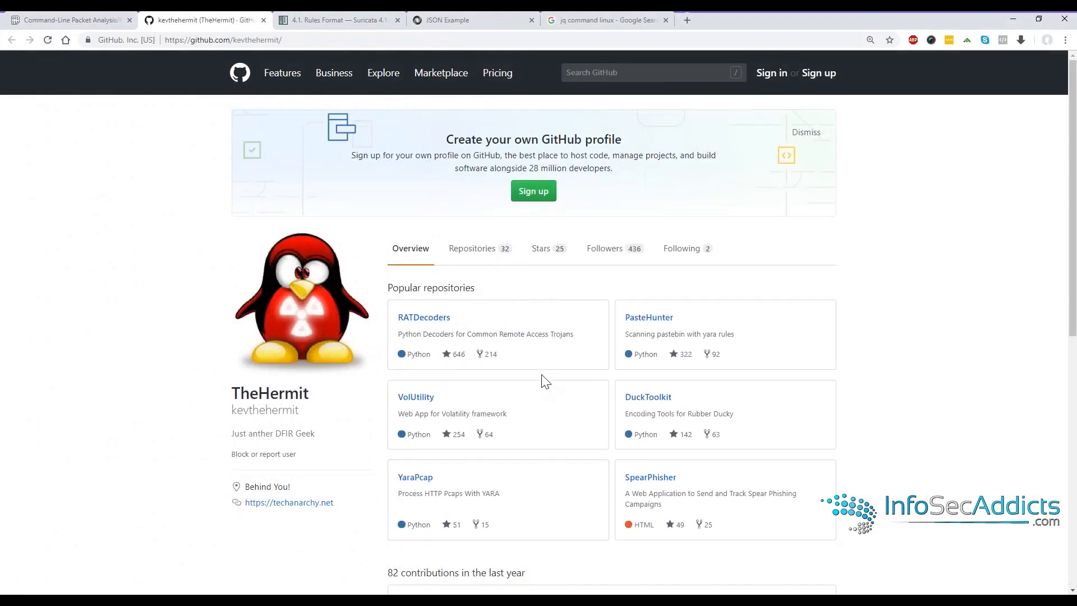
pyautogui.moveTo(431, 469)
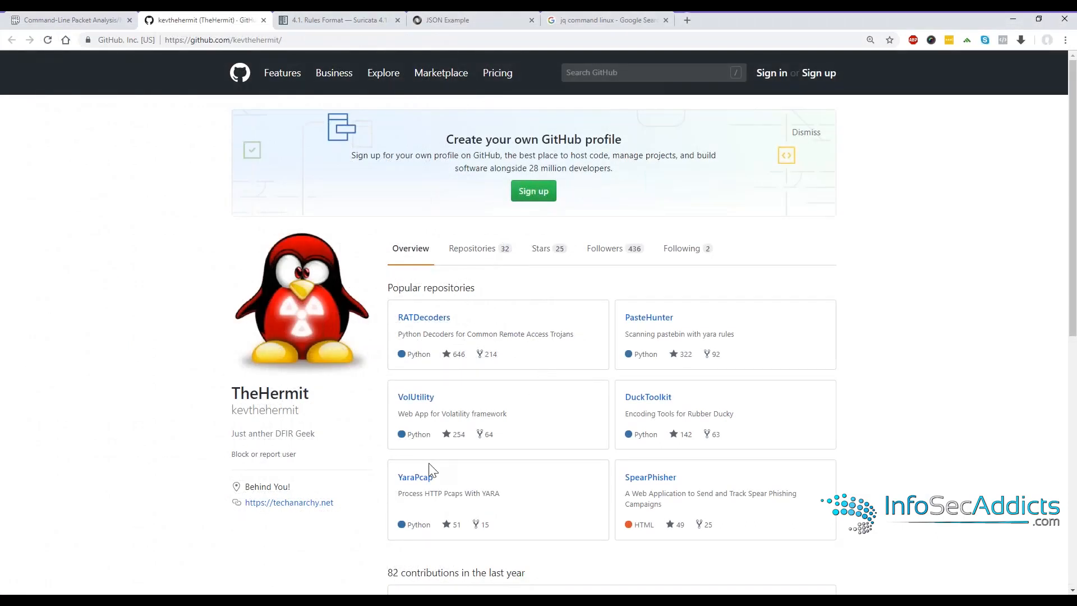
pyautogui.click(414, 477)
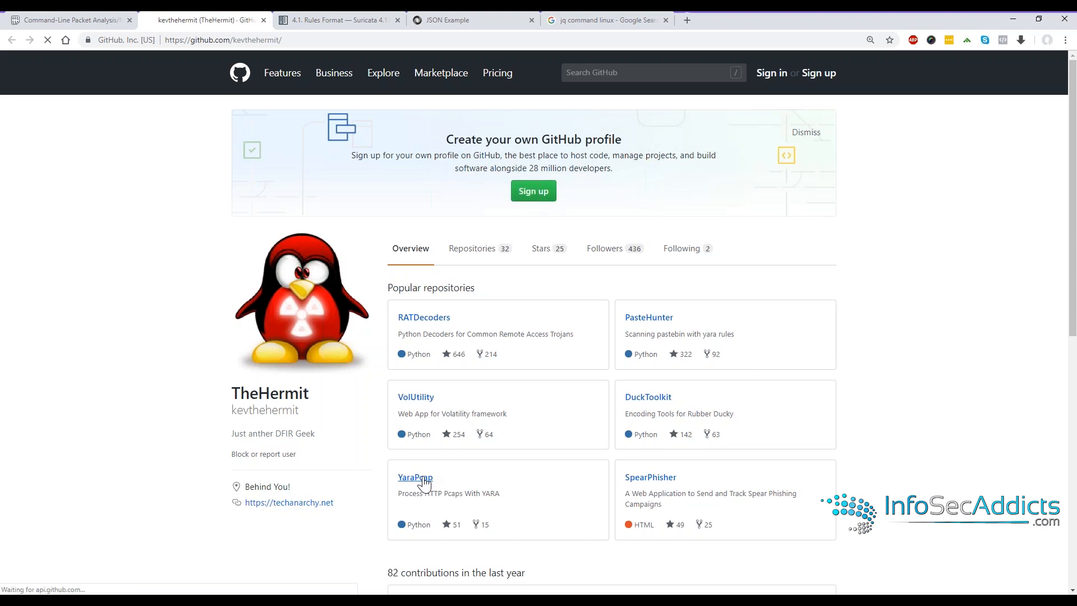
pyautogui.click(415, 477)
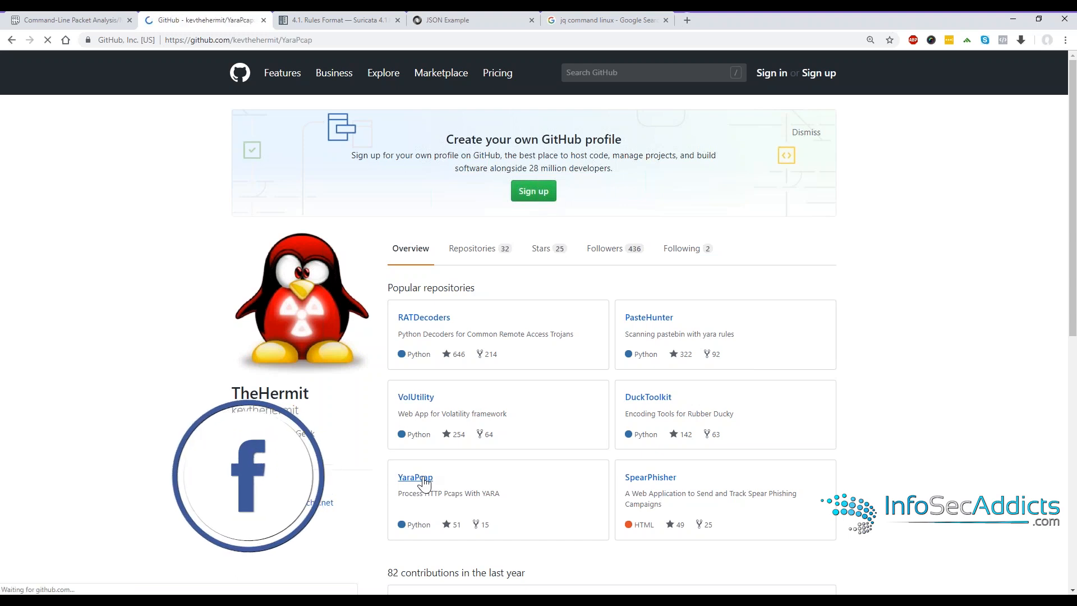
pyautogui.click(414, 477)
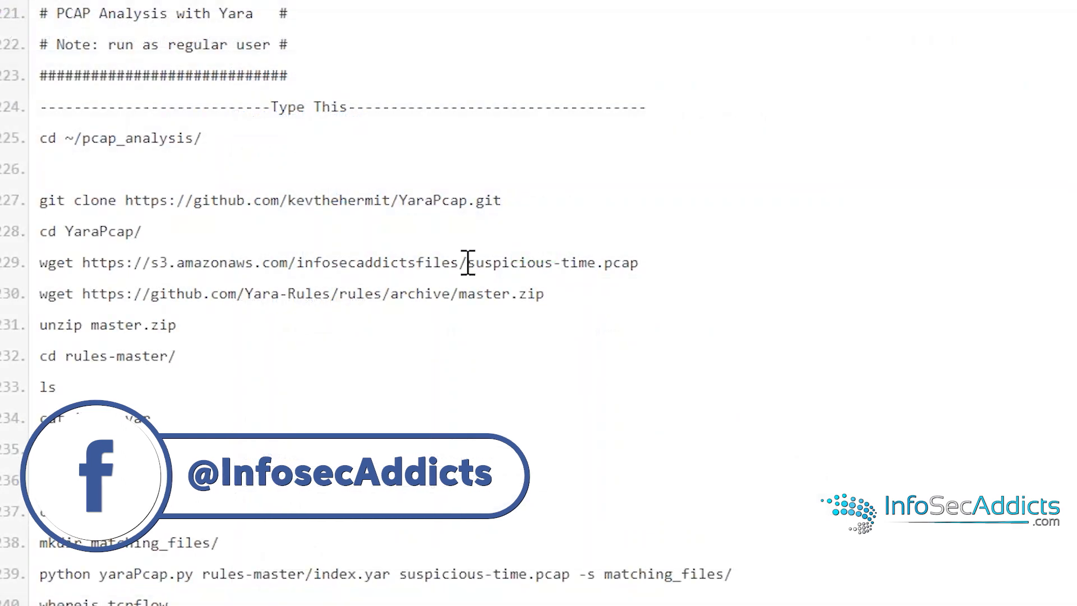
# Step: Highlight the Yara-Rules archive source and malware folder, then clear the screen
pyautogui.doubleClick(553, 263)
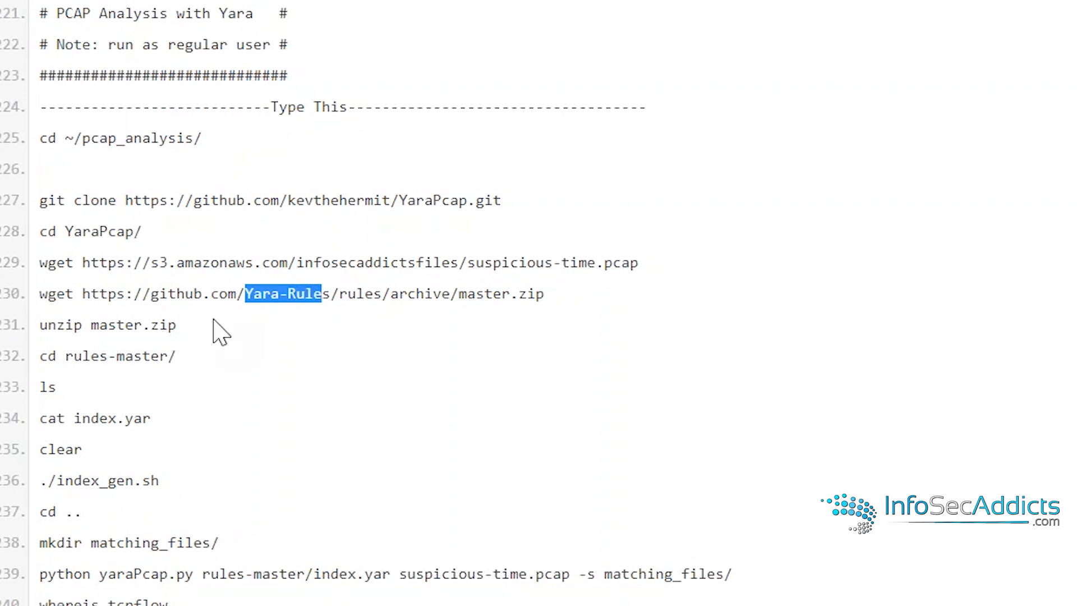
pyautogui.moveTo(71, 378)
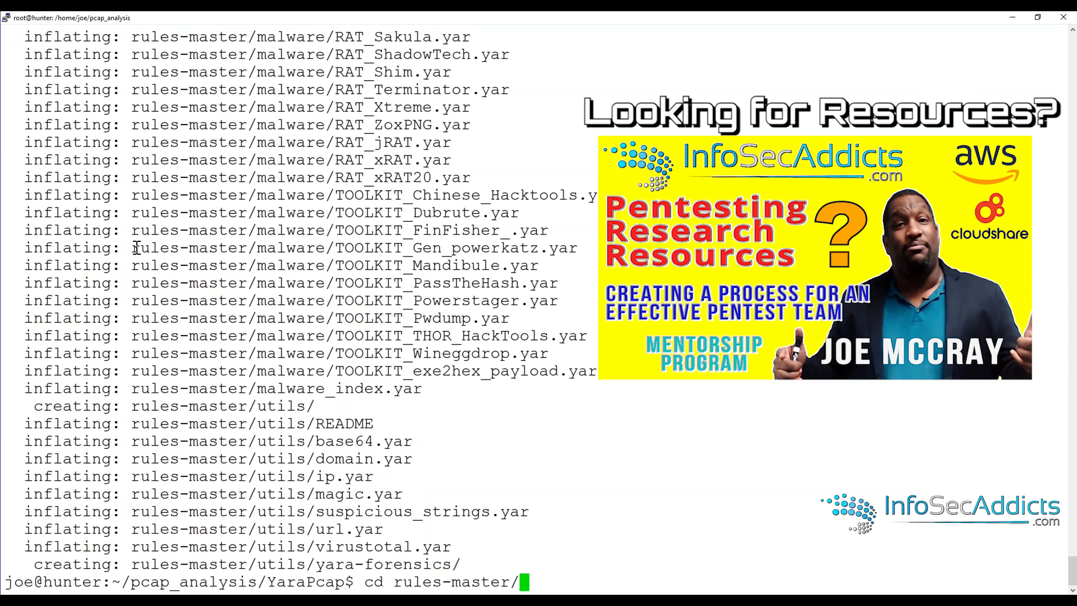
pyautogui.doubleClick(175, 248)
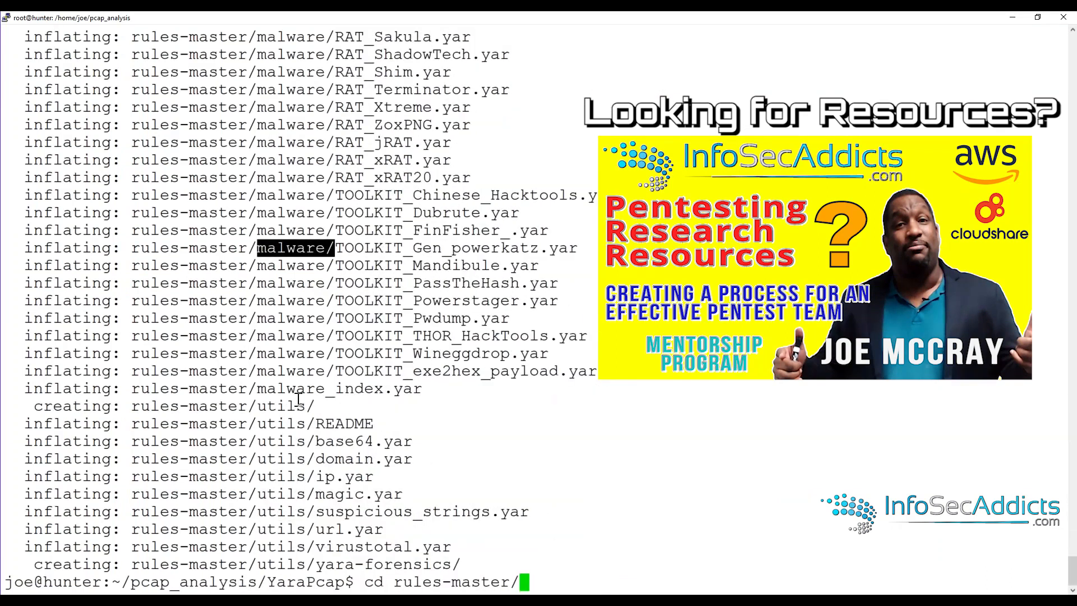
pyautogui.write('clear')
pyautogui.write('ls')
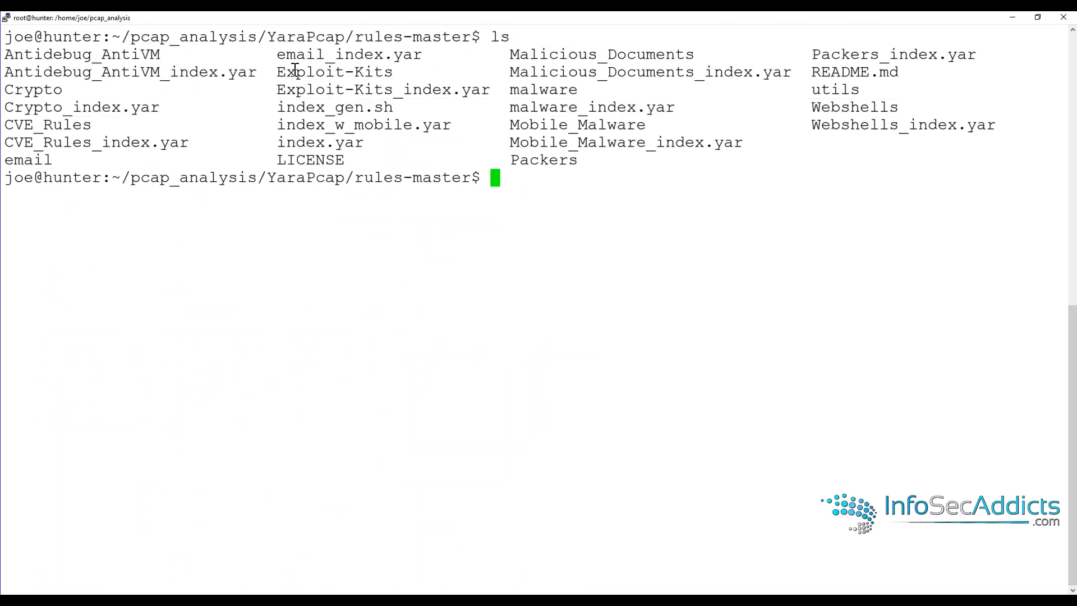
# Step: Browse the Exploit-Kits and Packers rule folders, then cat the *Poison* rule file
pyautogui.doubleClick(335, 71)
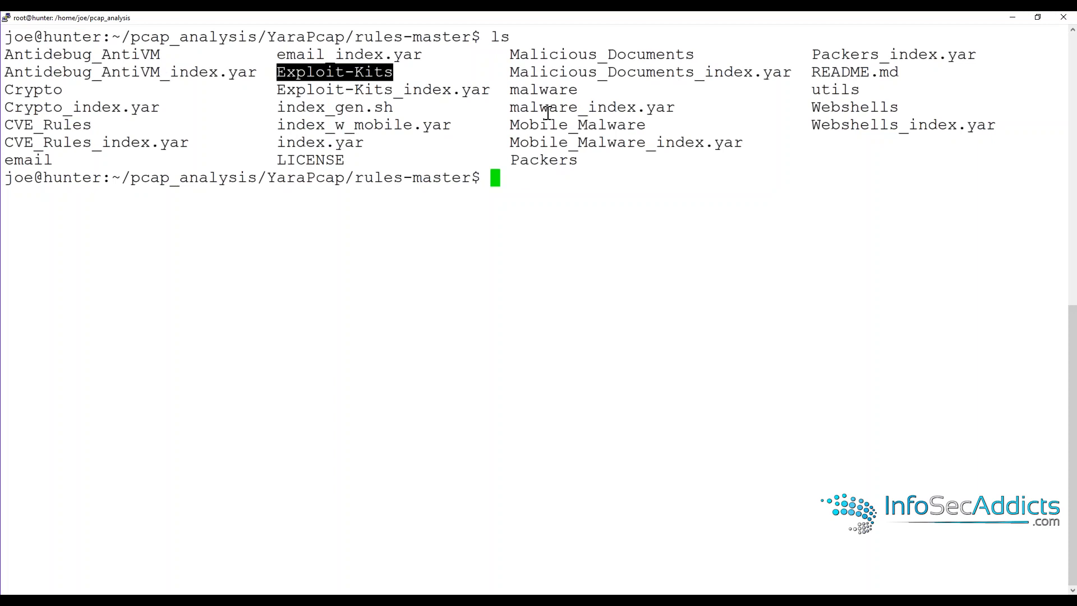
pyautogui.moveTo(731, 96)
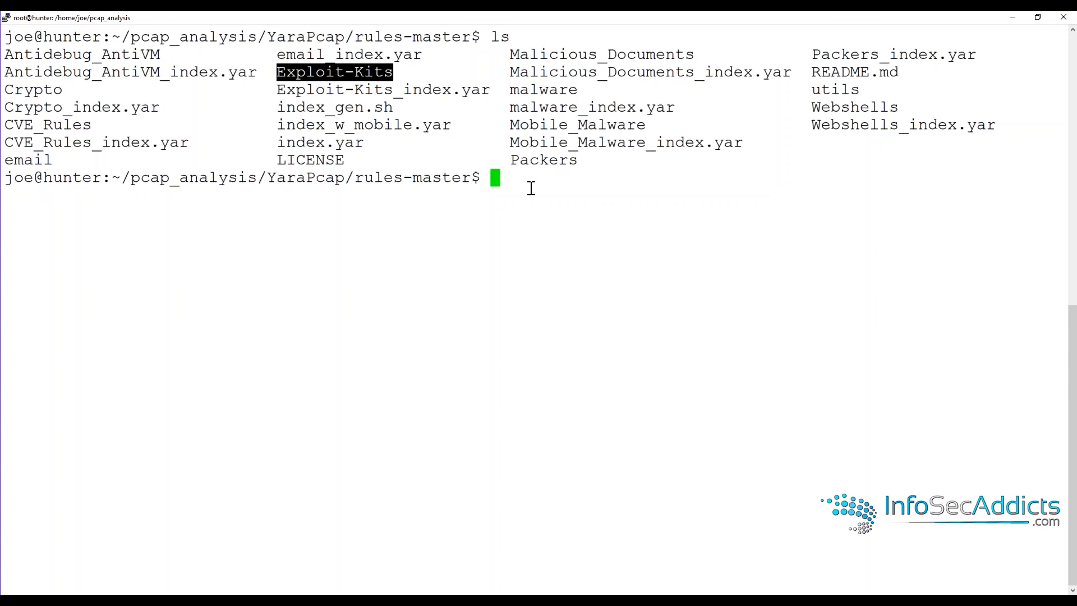
pyautogui.moveTo(542, 235)
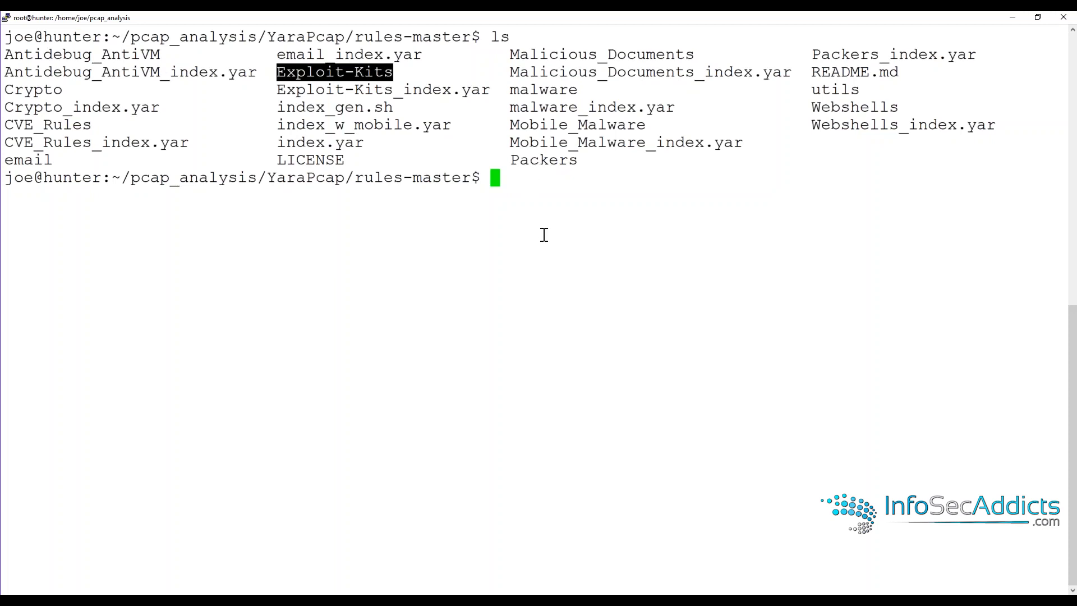
pyautogui.write('cd Packers')
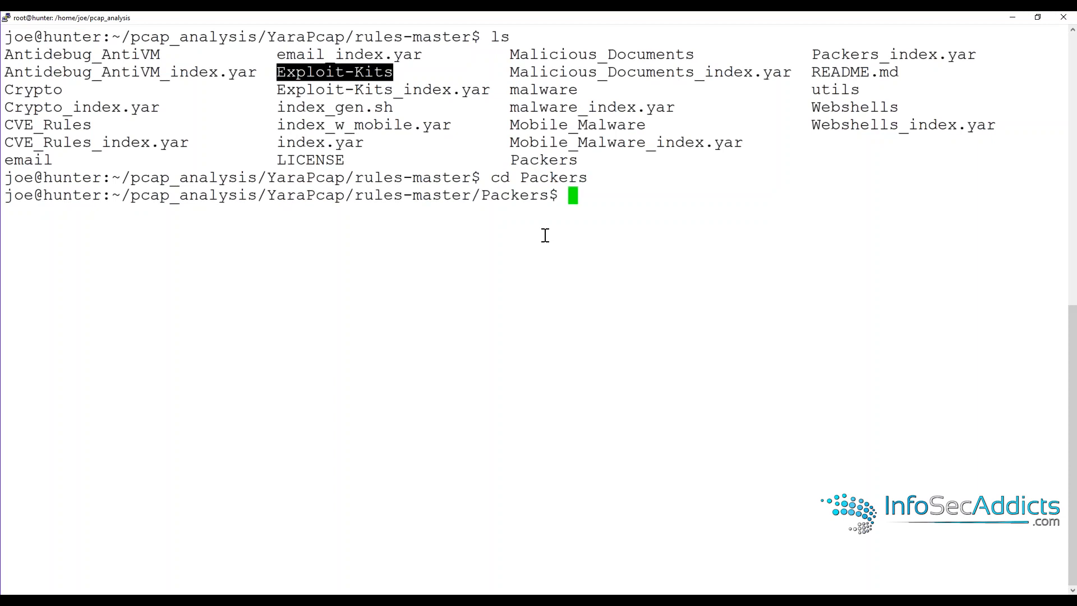
pyautogui.write('ls')
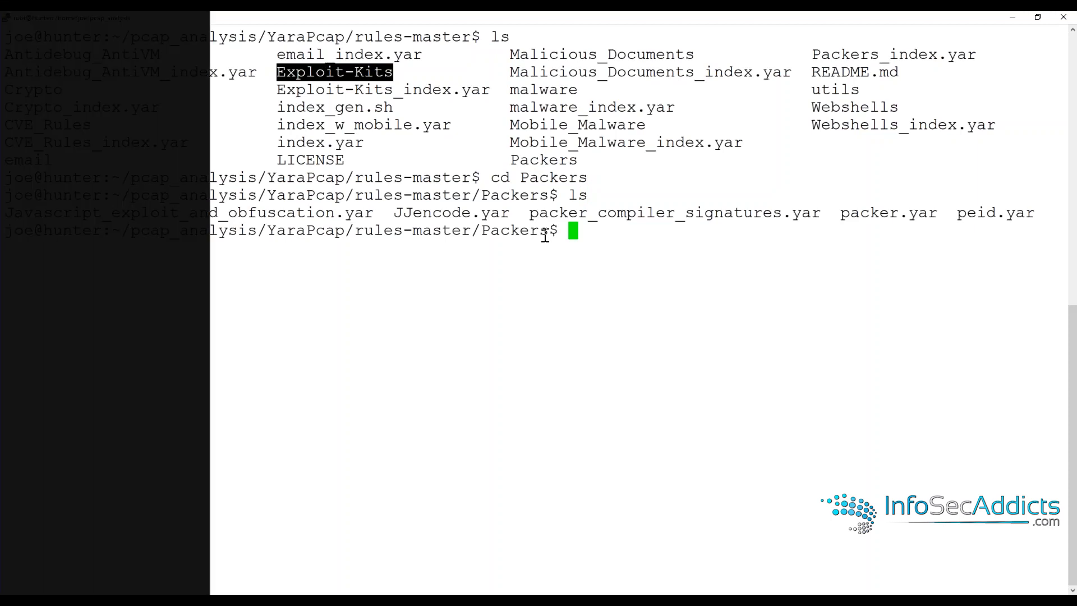
pyautogui.write('cd ..')
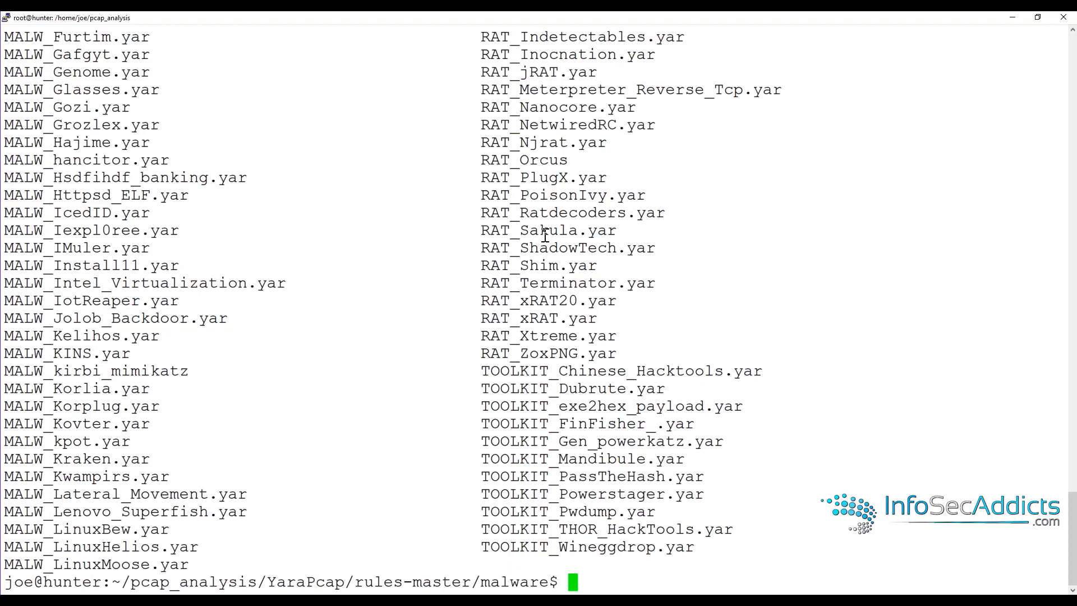
pyautogui.write('cat')
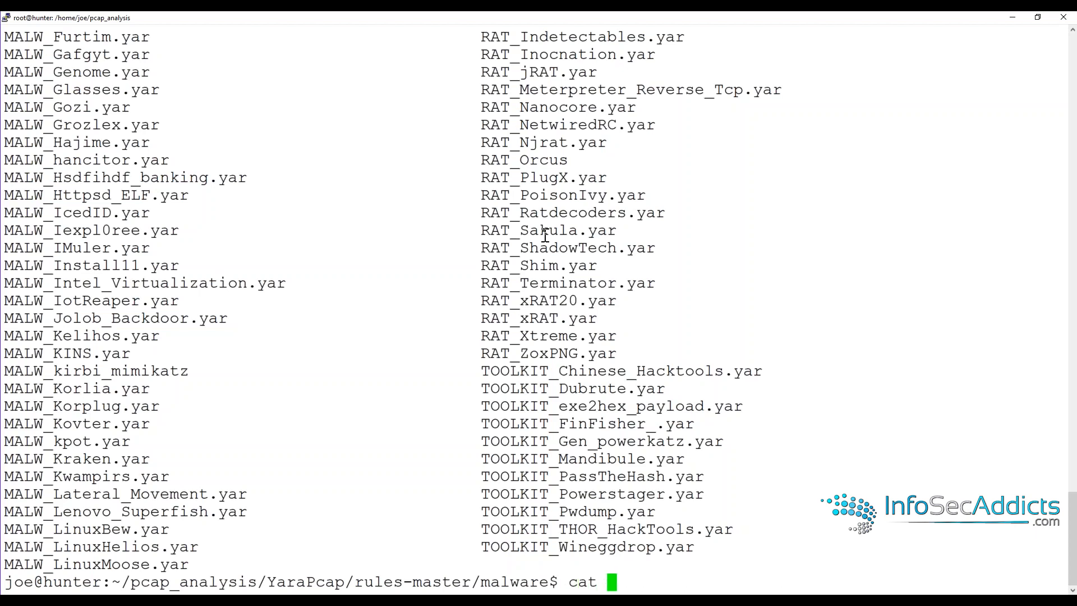
pyautogui.write('*Poison*')
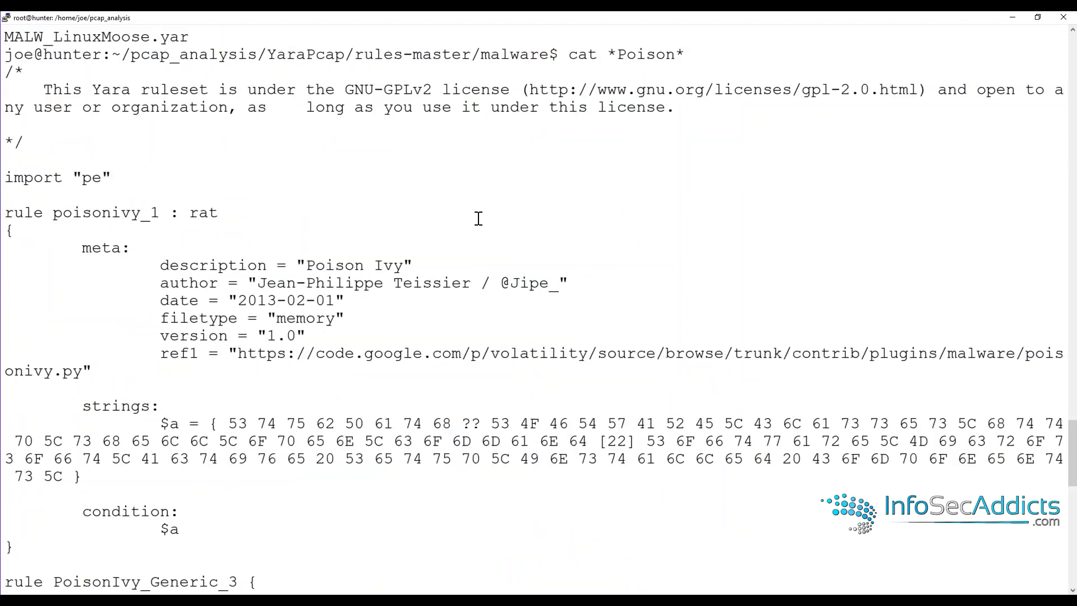
pyautogui.moveTo(342, 170)
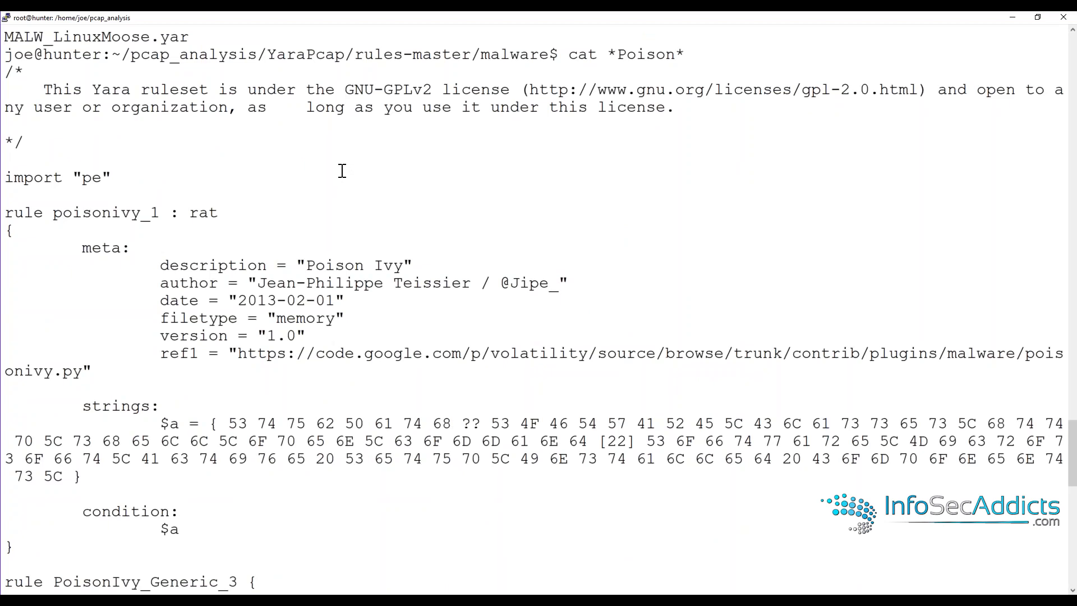
pyautogui.moveTo(89, 191)
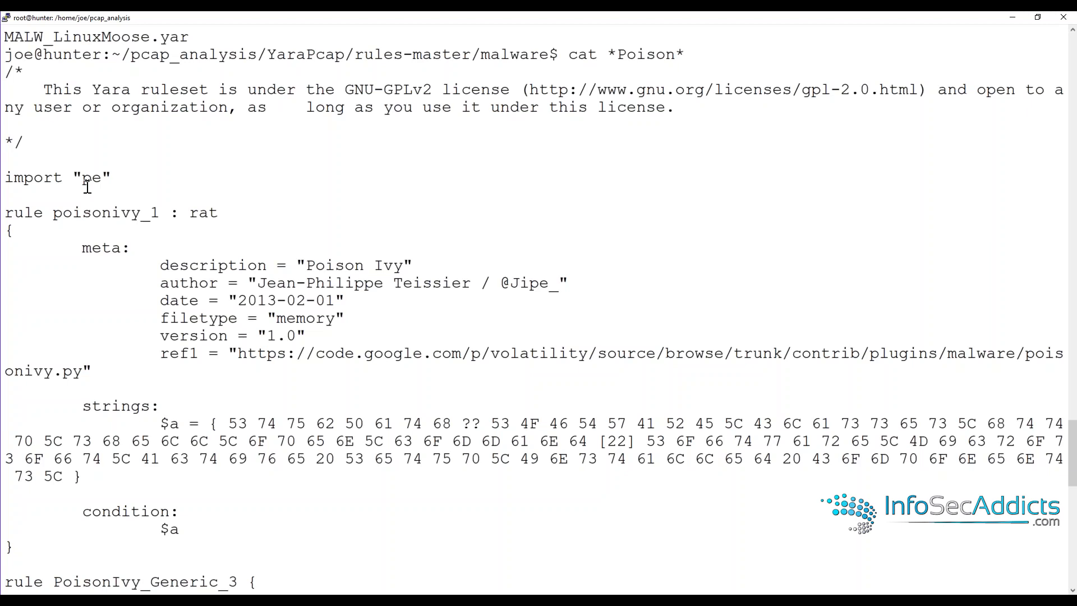
# Step: Highlight the poisonivy rule's pe import, name, rat tag, reference URL, strings, meta, condition and $a
pyautogui.doubleClick(91, 178)
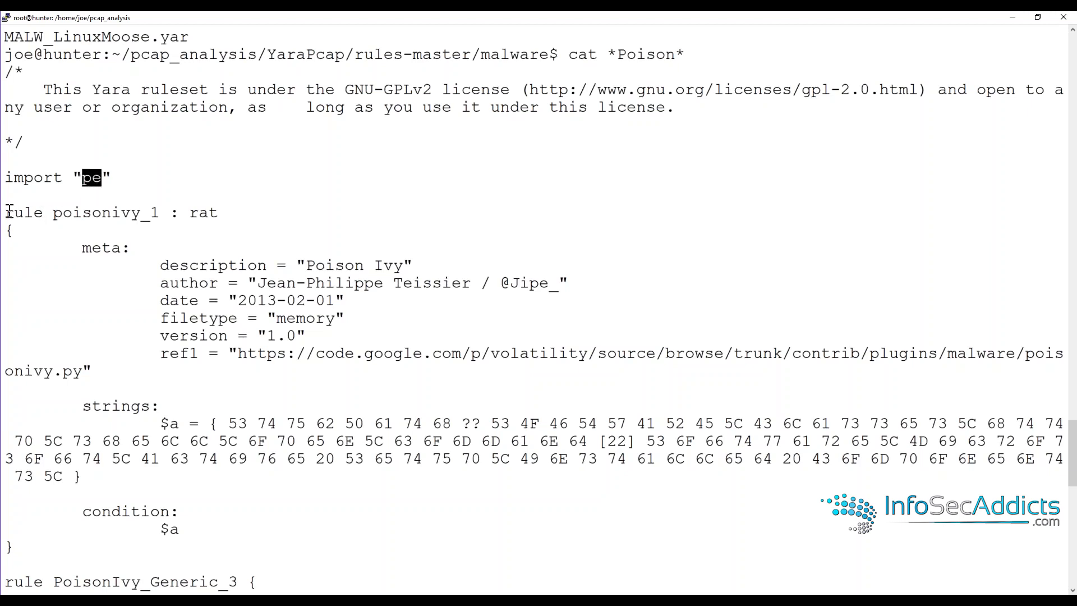
pyautogui.doubleClick(96, 212)
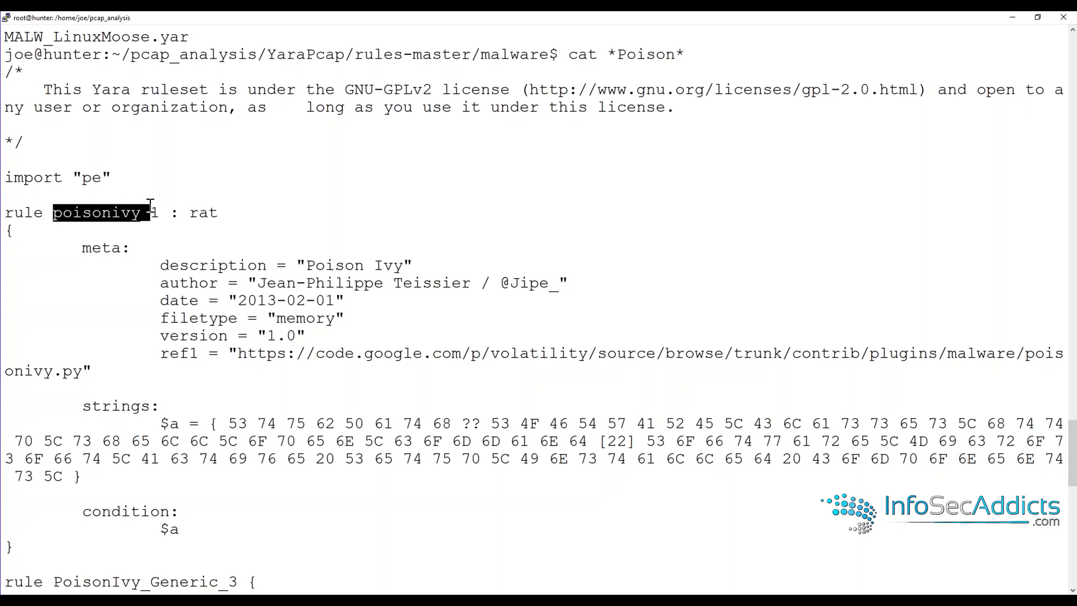
pyautogui.doubleClick(199, 212)
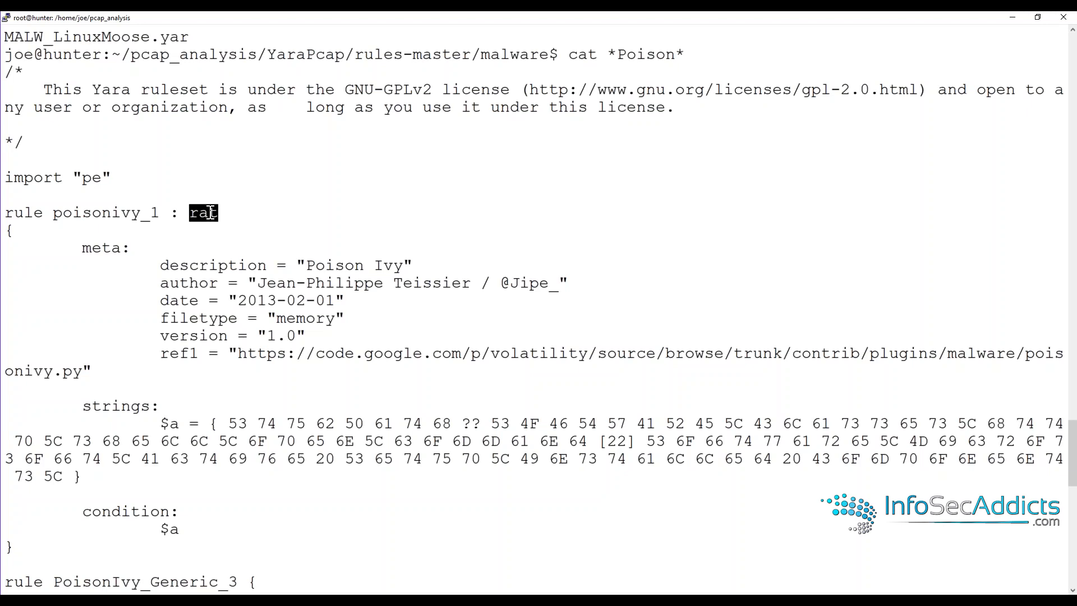
pyautogui.moveTo(19, 244)
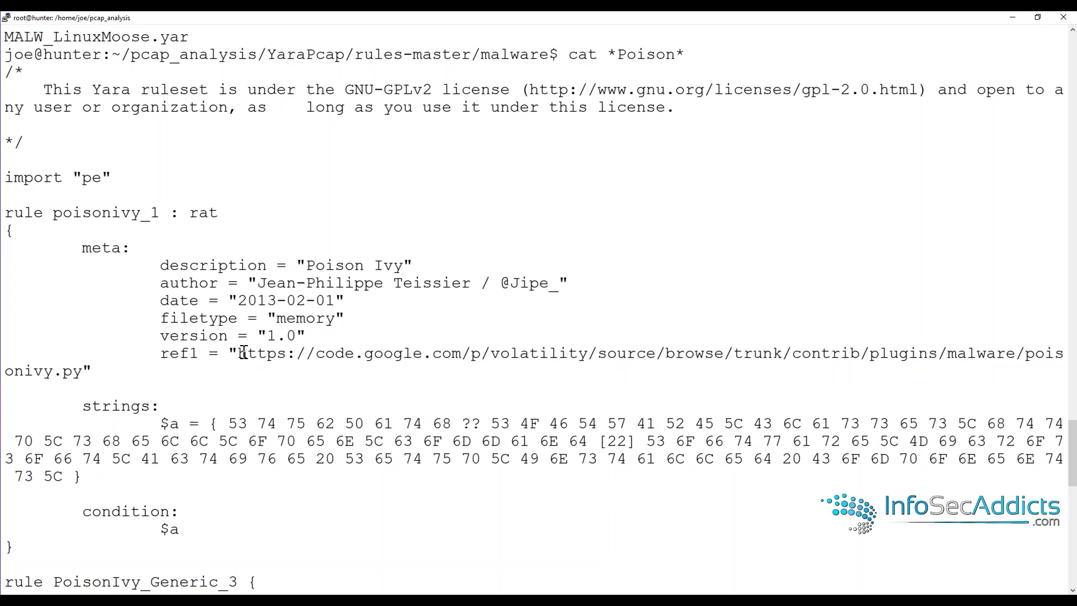
pyautogui.moveTo(240, 353); pyautogui.dragTo(137, 371)
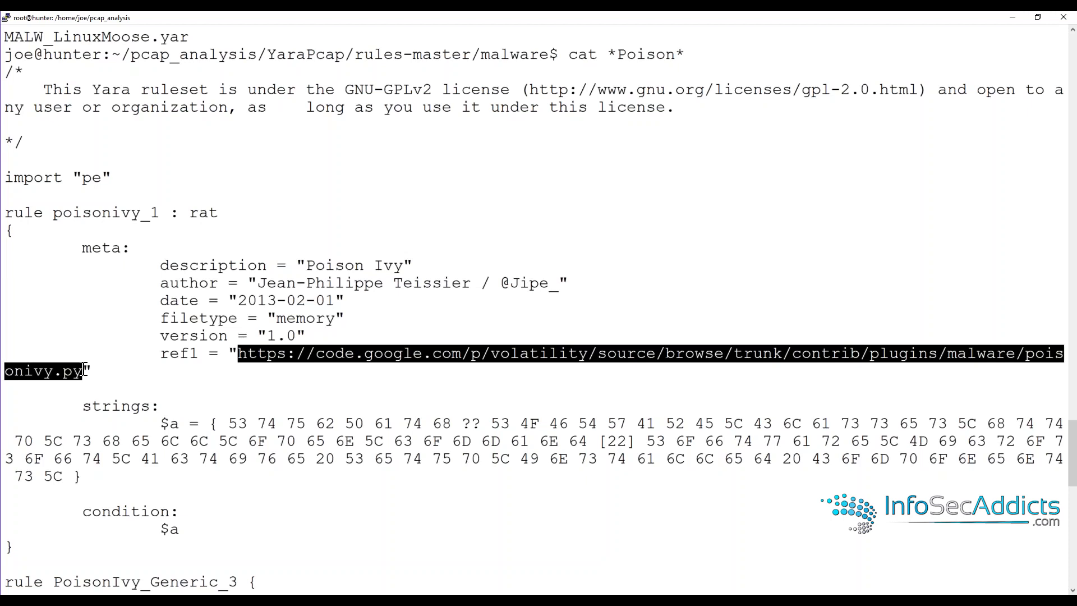
pyautogui.moveTo(126, 346)
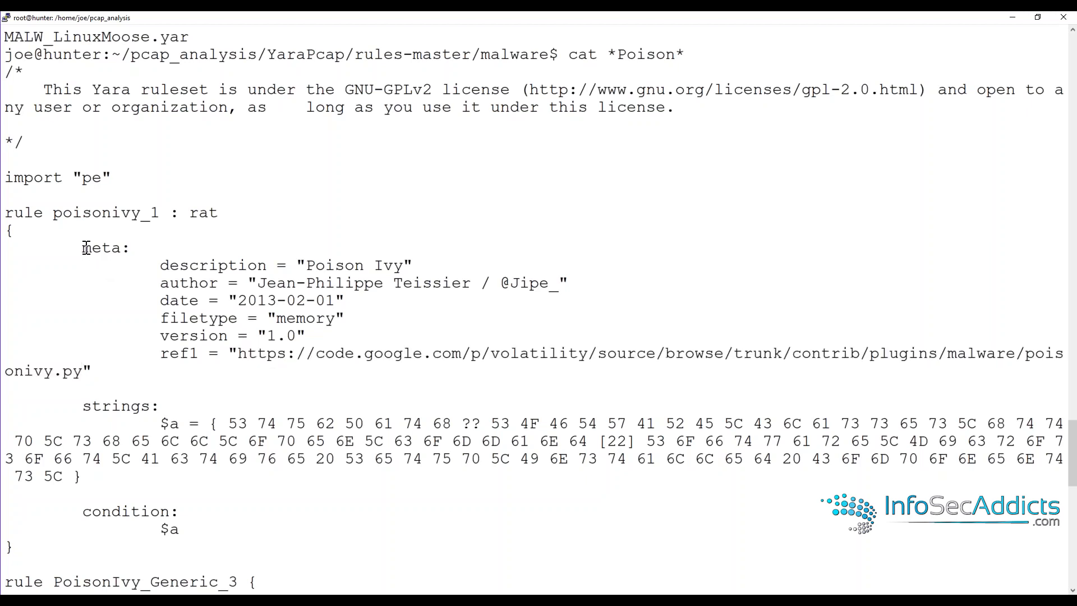
pyautogui.doubleClick(110, 405)
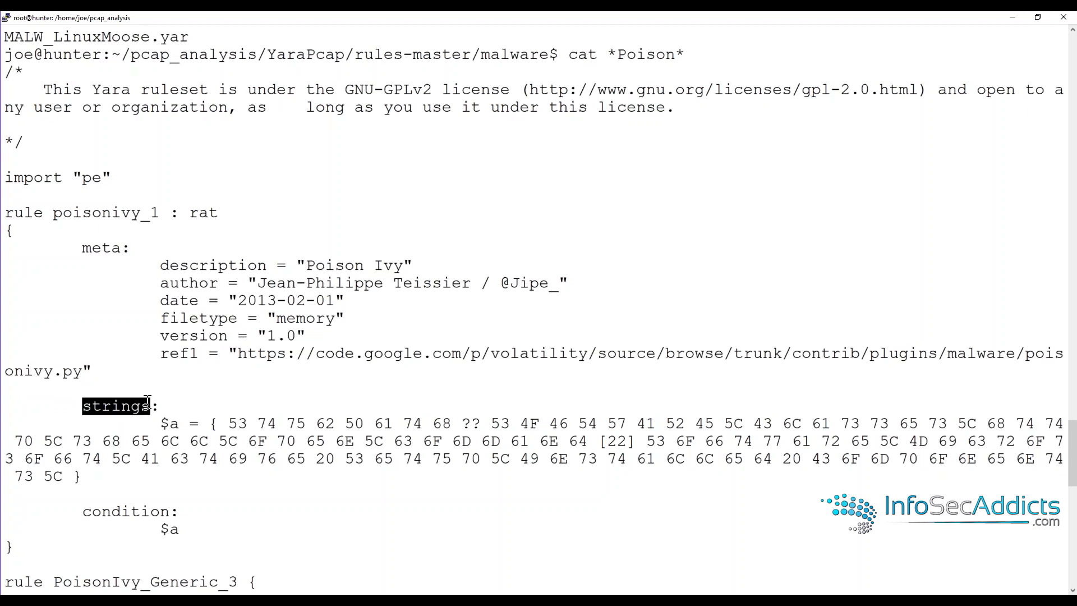
pyautogui.moveTo(211, 423)
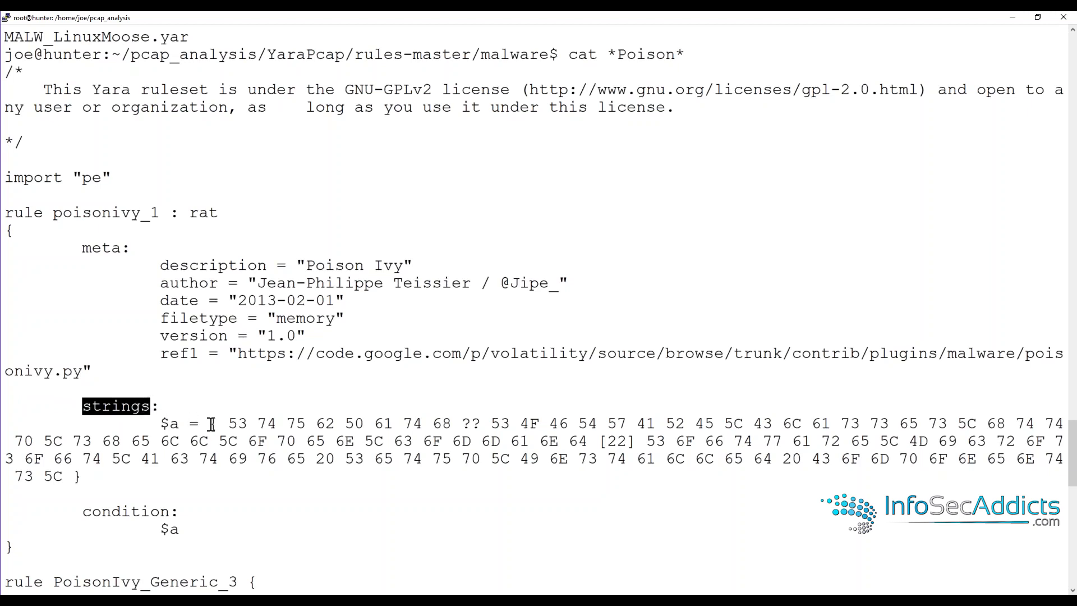
pyautogui.moveTo(220, 423); pyautogui.dragTo(316, 440)
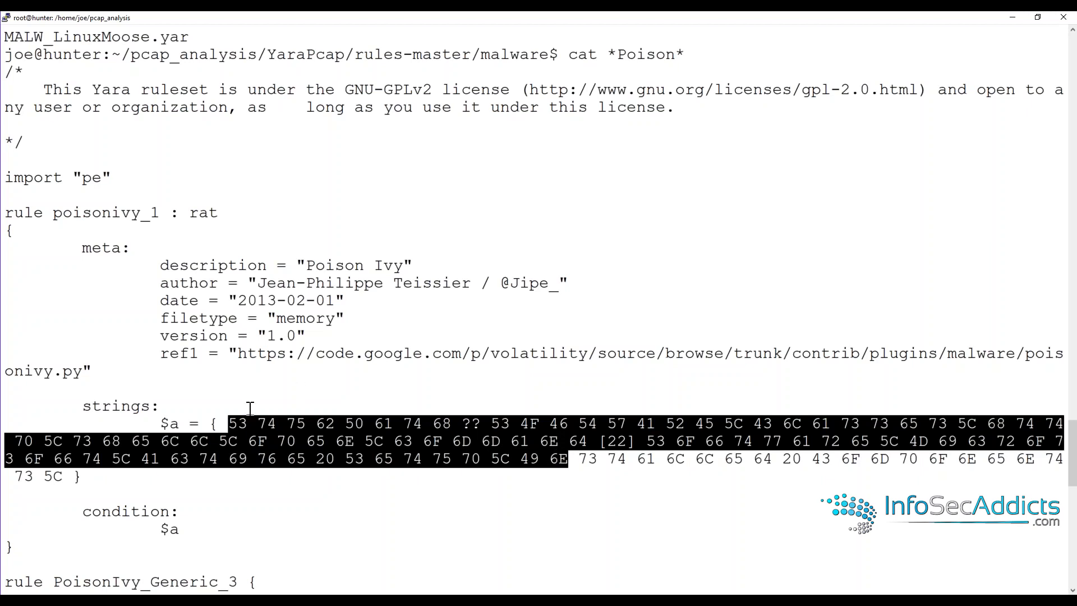
pyautogui.moveTo(84, 248)
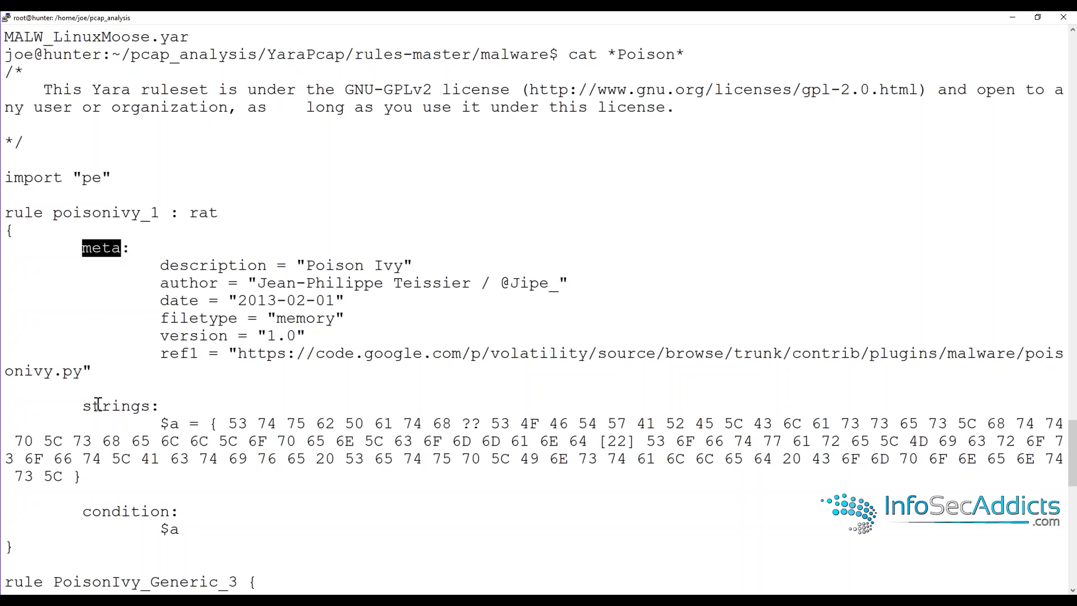
pyautogui.doubleClick(116, 405)
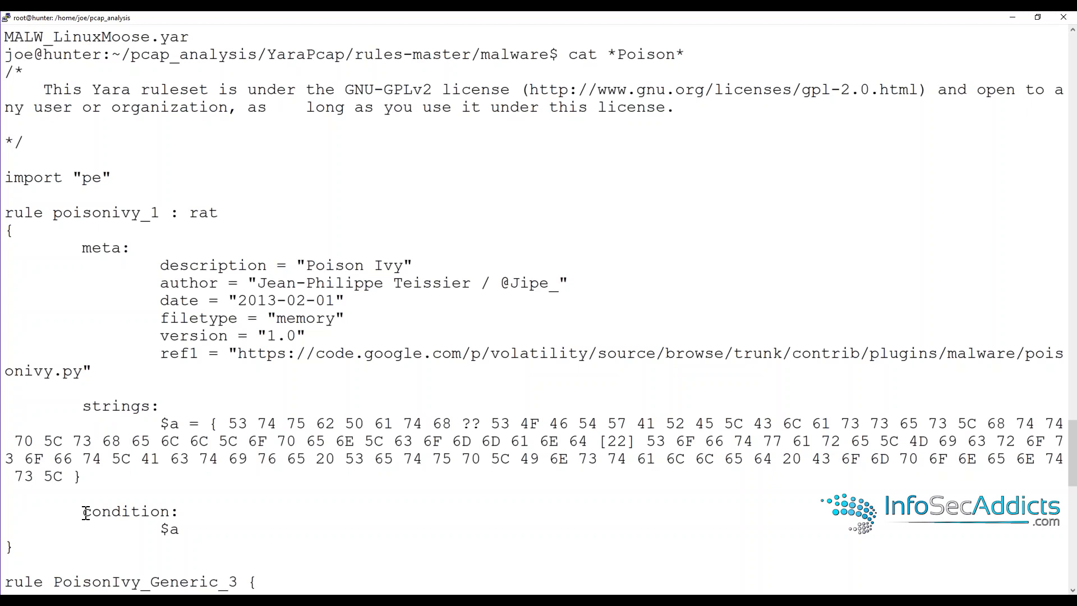
pyautogui.doubleClick(120, 511)
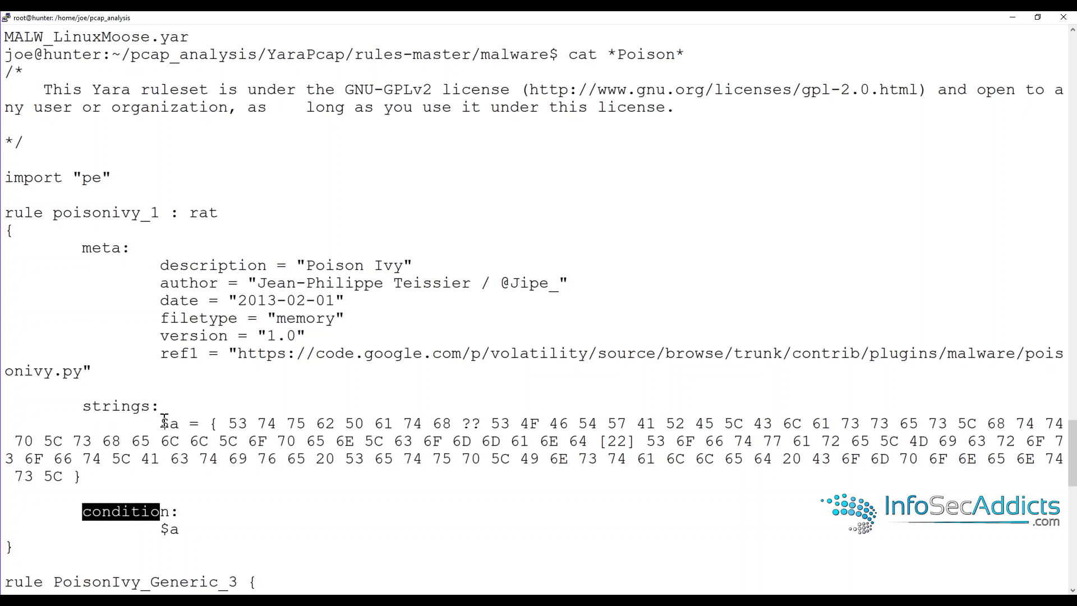
pyautogui.doubleClick(169, 423)
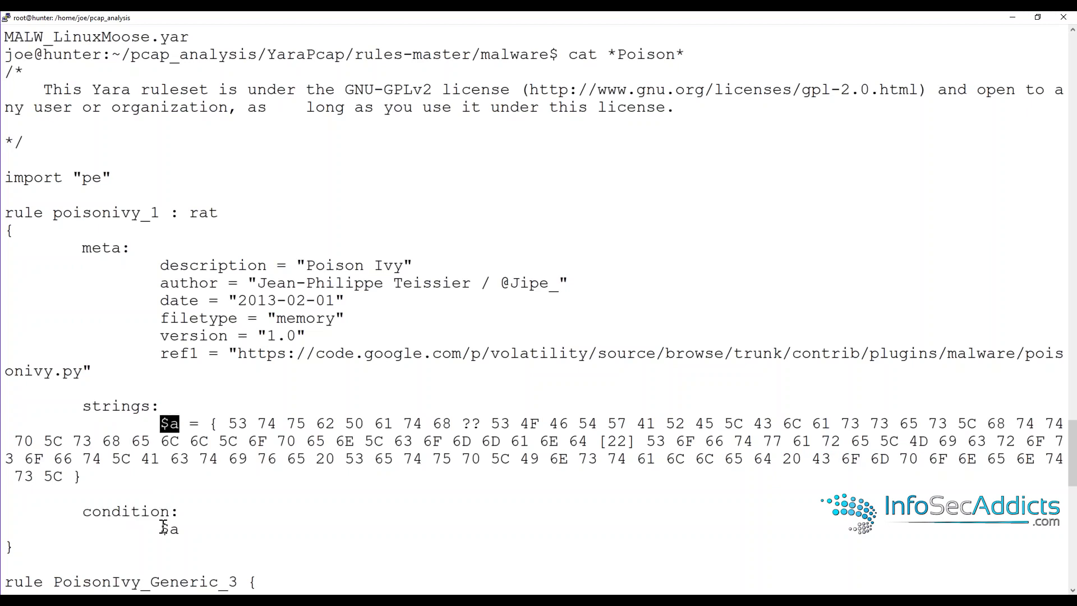
pyautogui.doubleClick(168, 529)
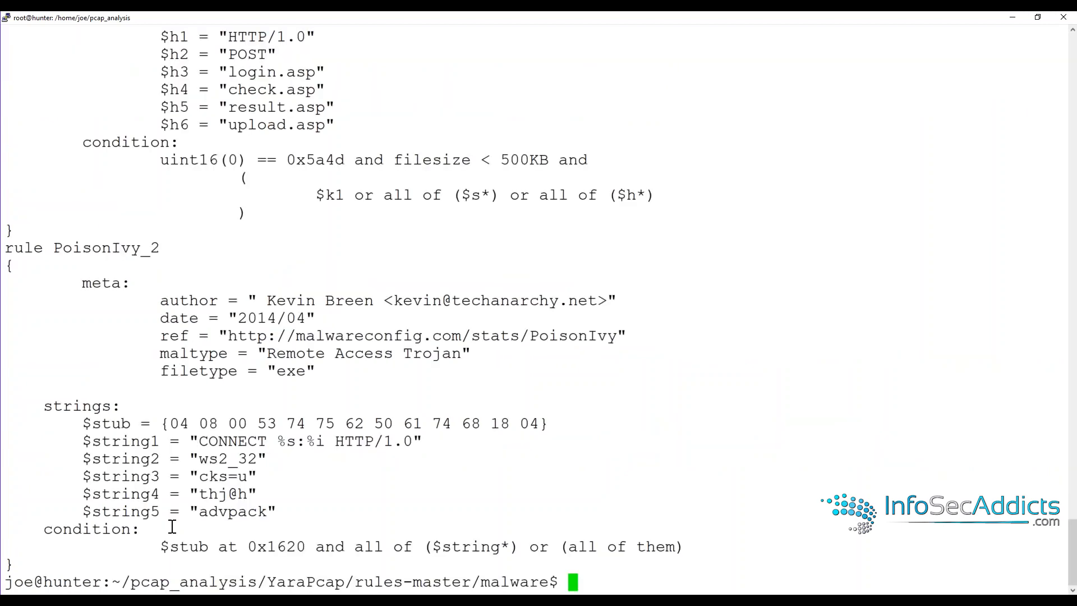
pyautogui.doubleClick(88, 529)
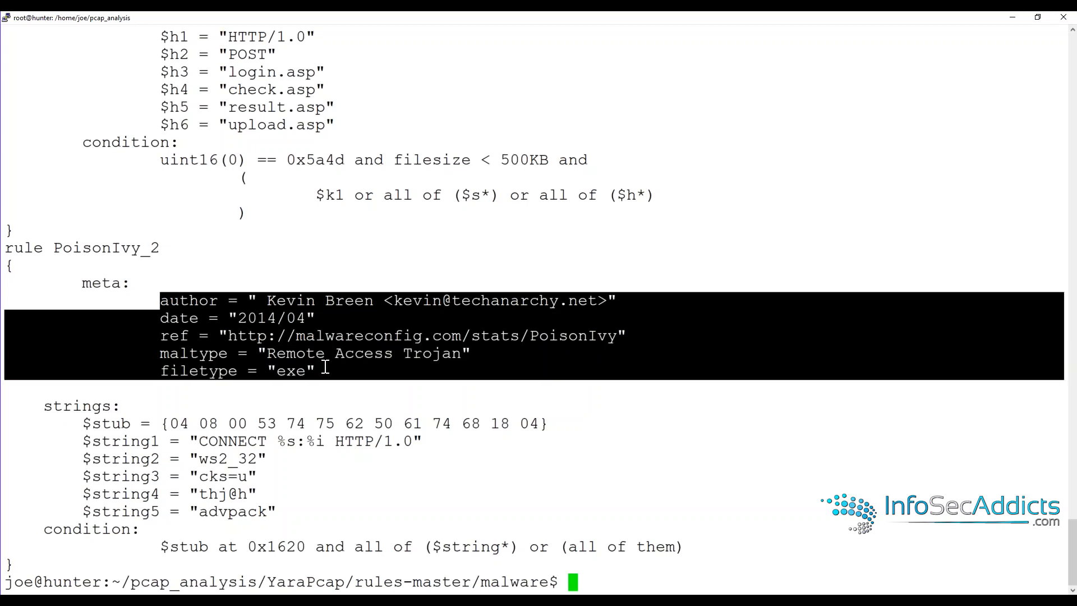
pyautogui.moveTo(76, 417)
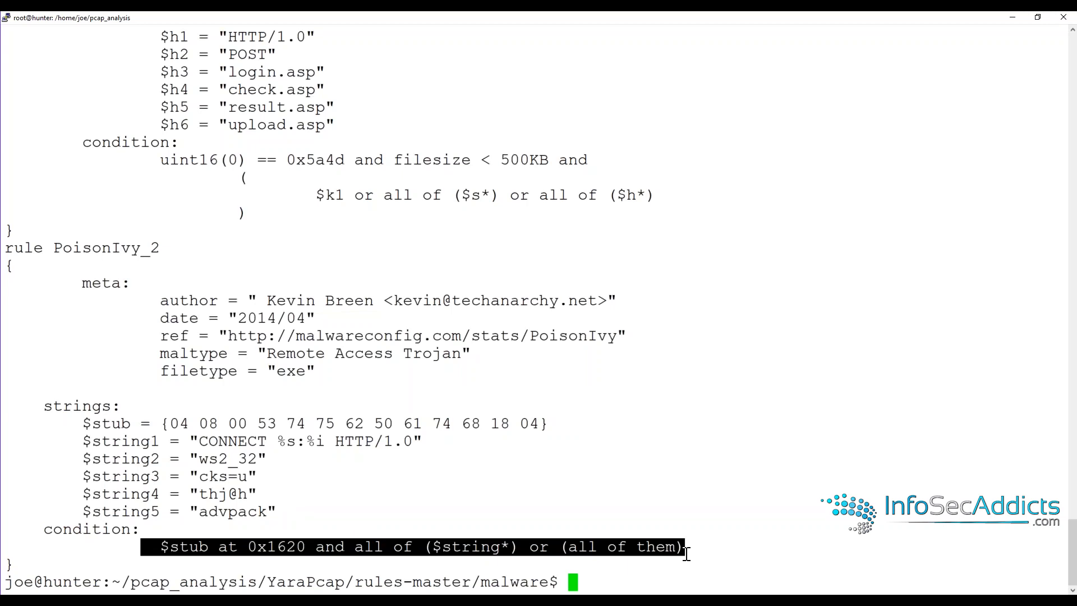
pyautogui.write('c')
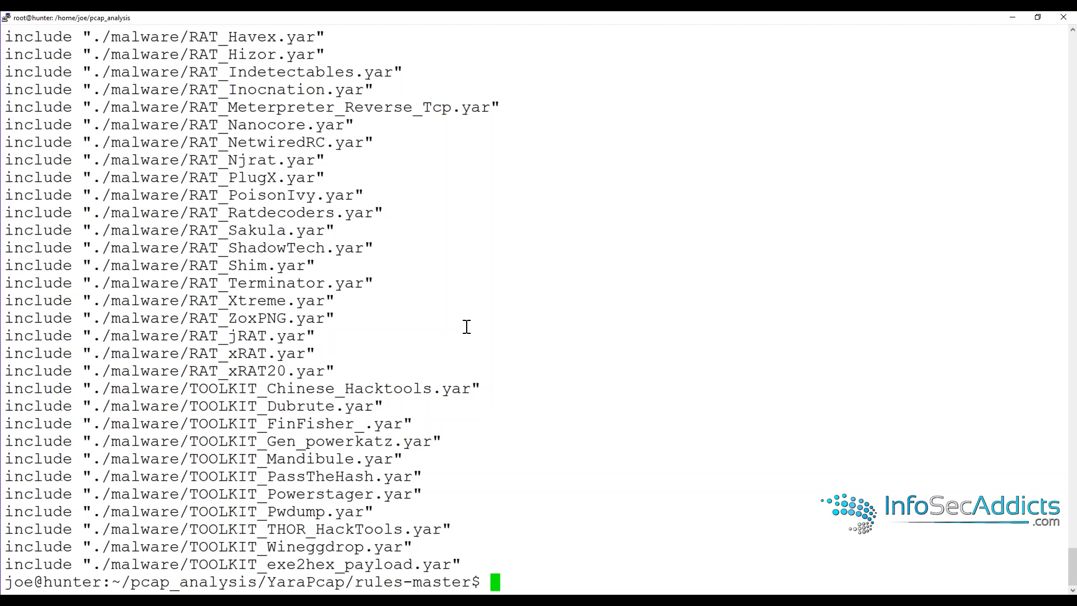
# Step: Clear the terminal screen in the rules-master folder
pyautogui.write('cl')
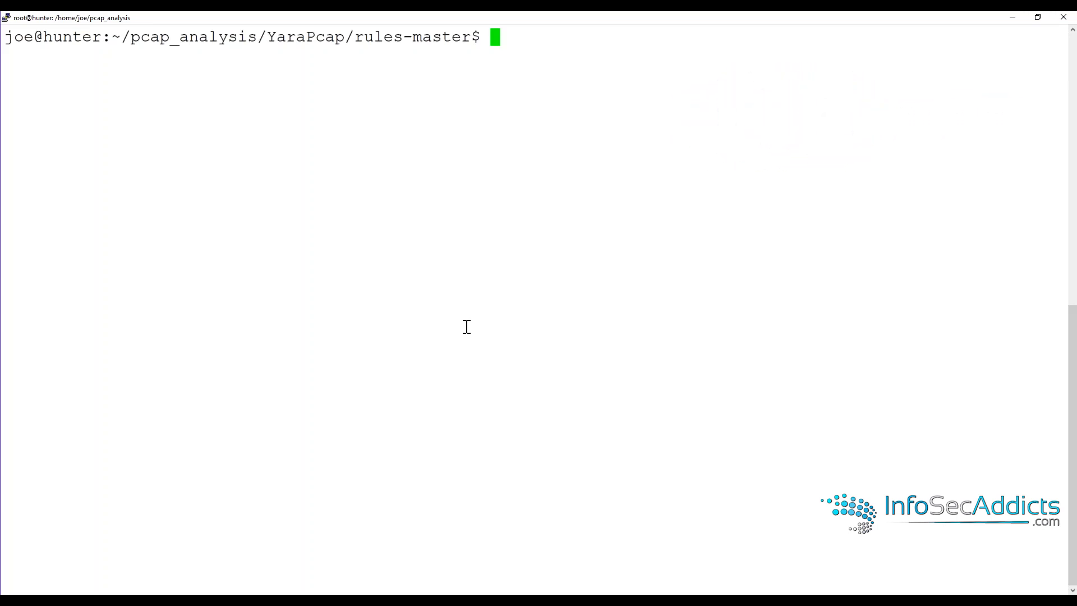
# Step: Check the working directory with pwd, then clear the screen once matching_files exists
pyautogui.write('pwd')
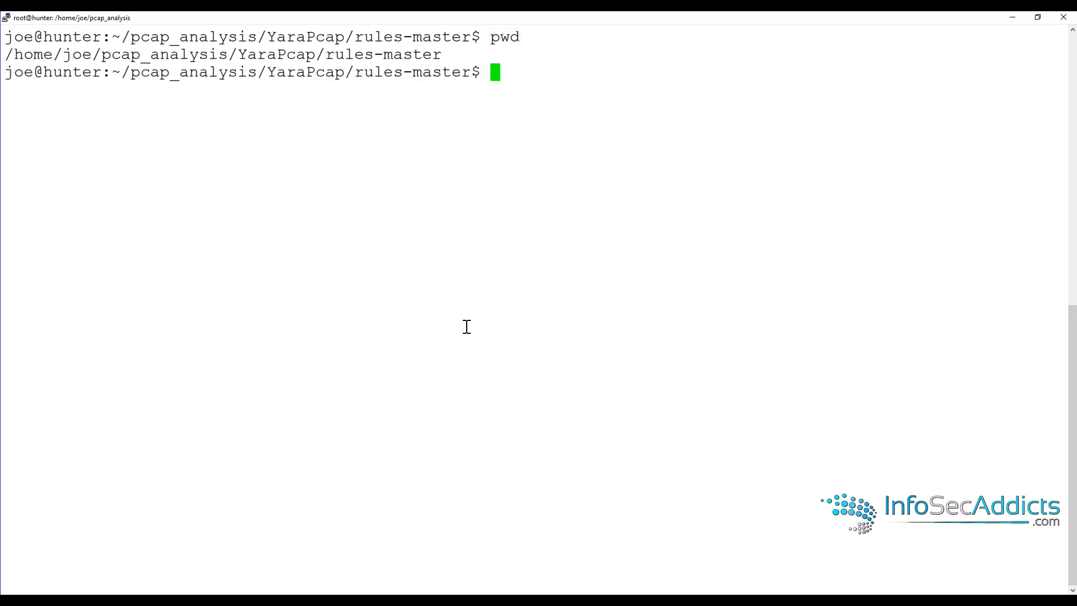
pyautogui.moveTo(81, 77)
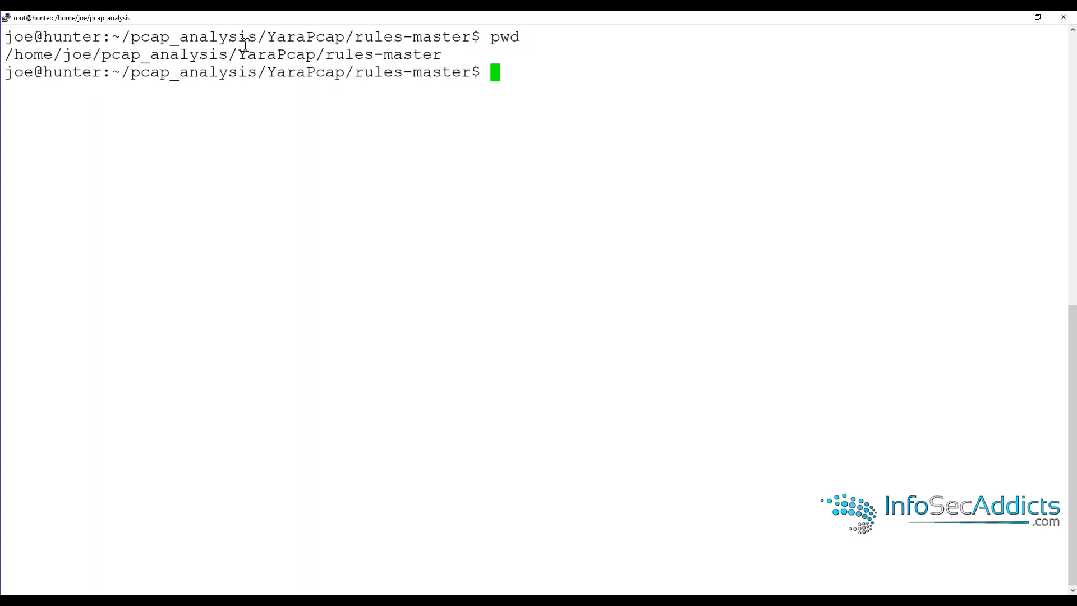
pyautogui.moveTo(412, 81)
pyautogui.write('mkdir matching_files/')
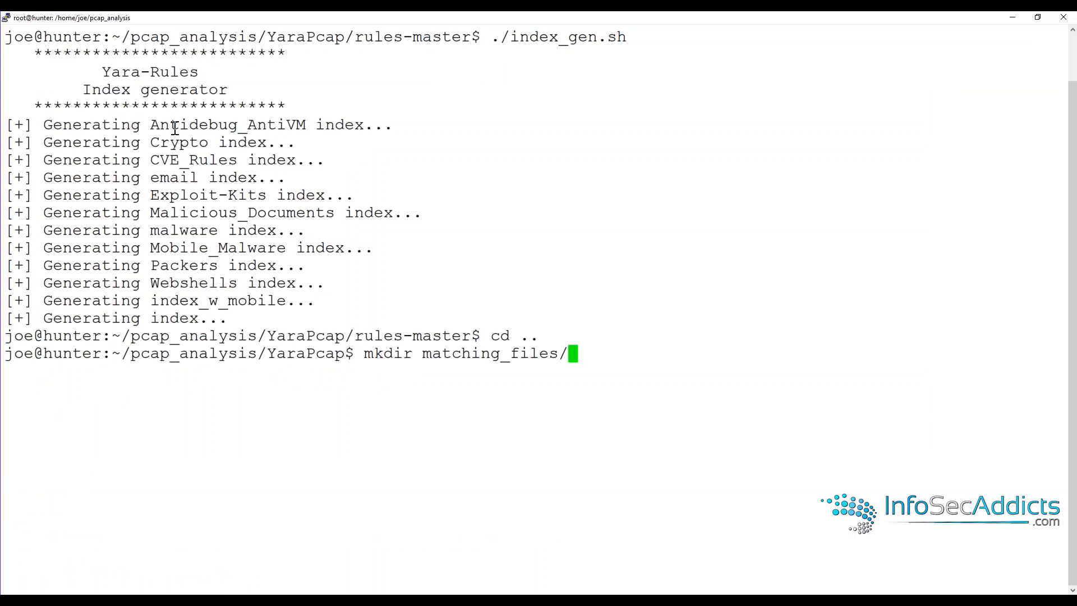
pyautogui.moveTo(518, 353)
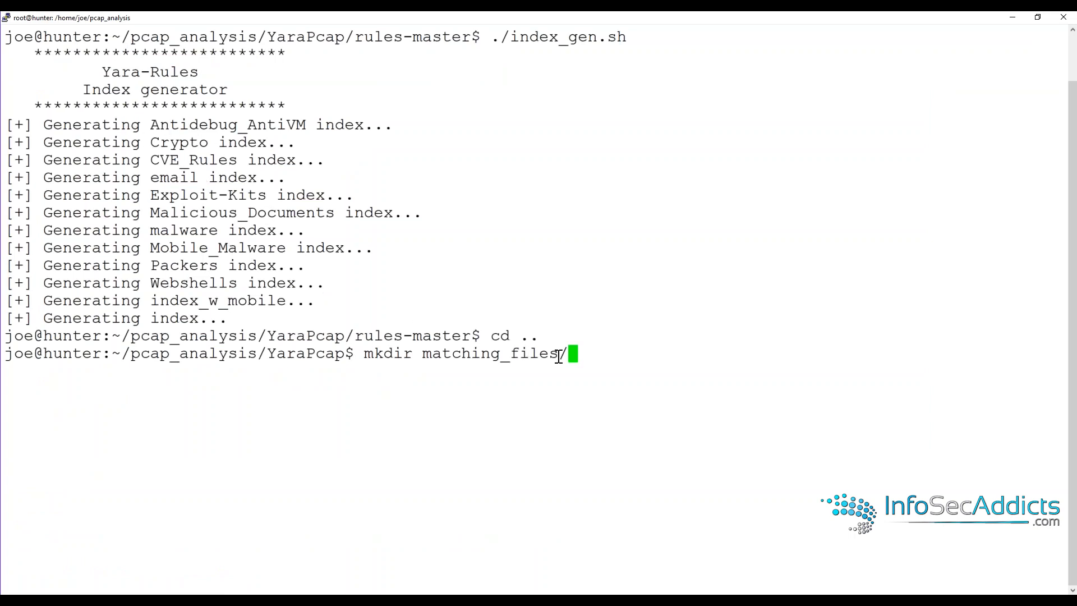
pyautogui.write('clea')
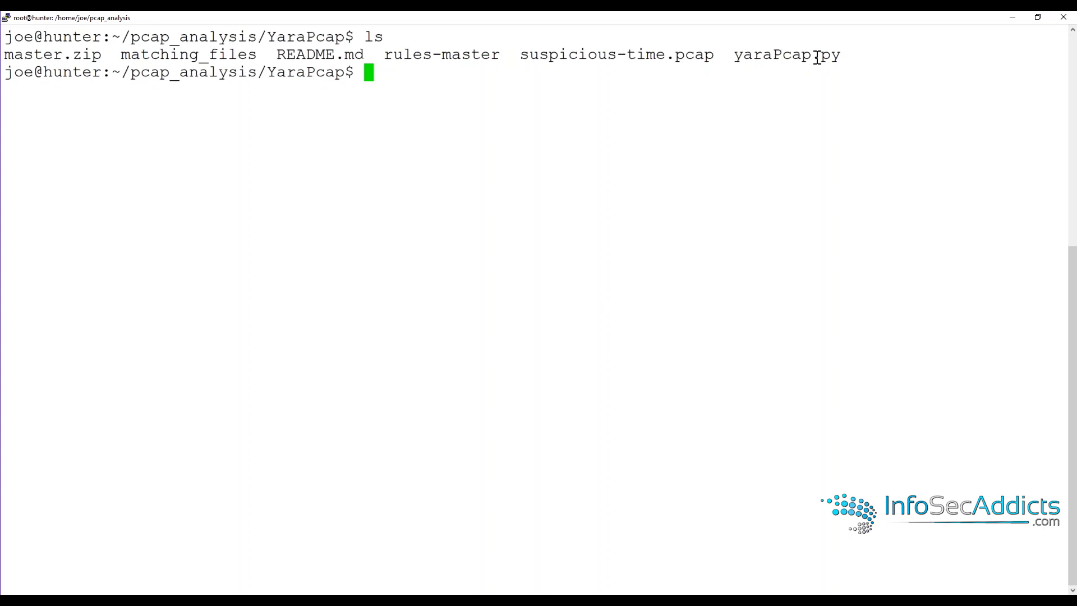
pyautogui.moveTo(186, 550)
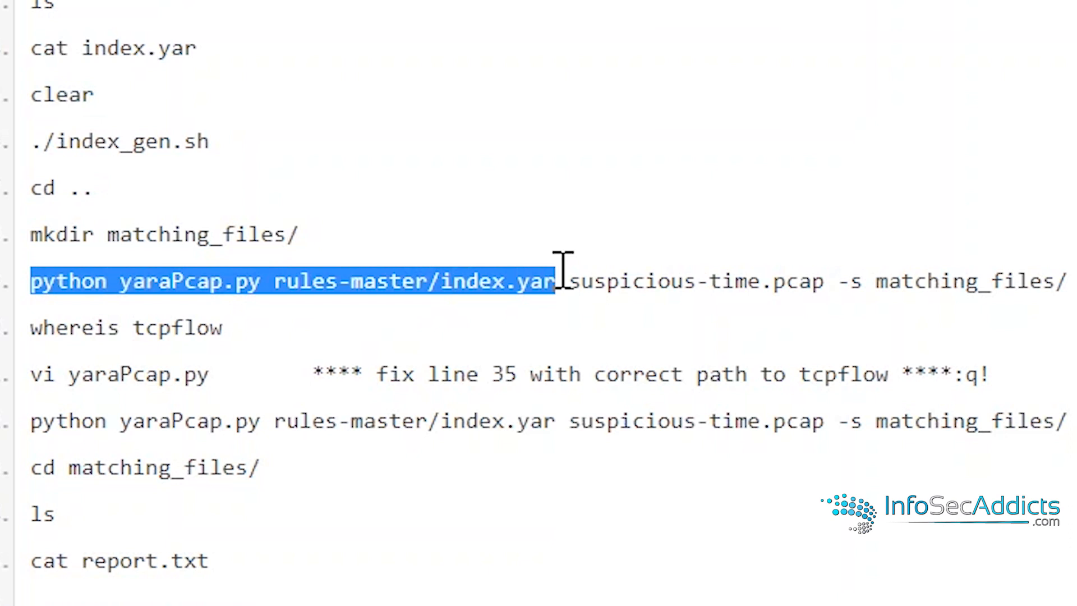
# Step: Select the python yaraPcap.py scan command in the notes page
pyautogui.moveTo(556, 280); pyautogui.dragTo(803, 280)
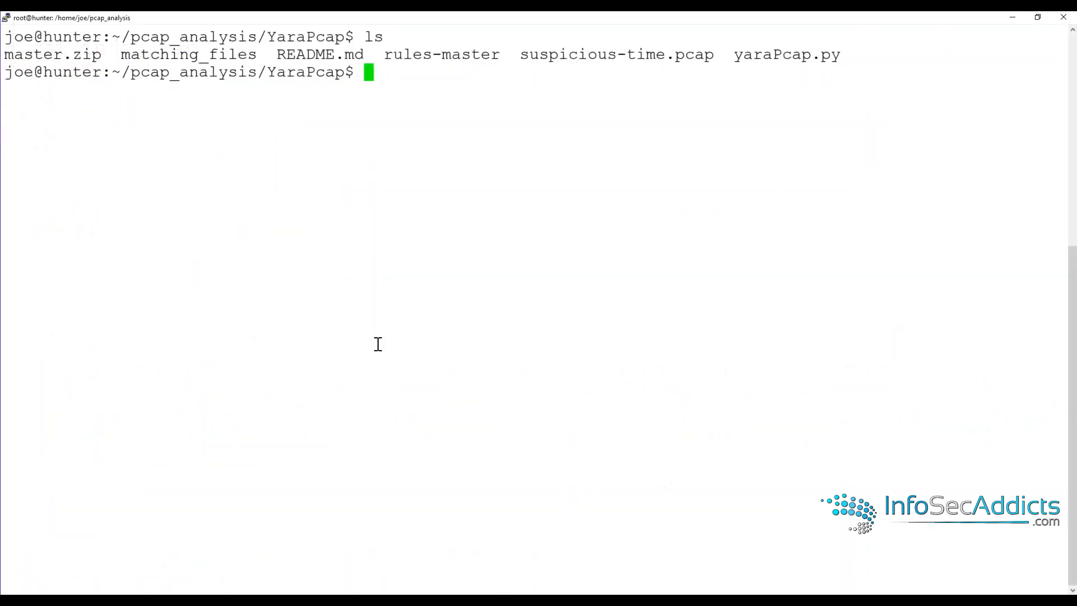
# Step: Run the yaraPcap.py scan, hit TCPFlow Not Found, and locate tcpflow at /usr/bin/tcpflow
pyautogui.write('python yaraPcap.py rules-master/index.yar suspicious-time.pcap -s matching_files/')
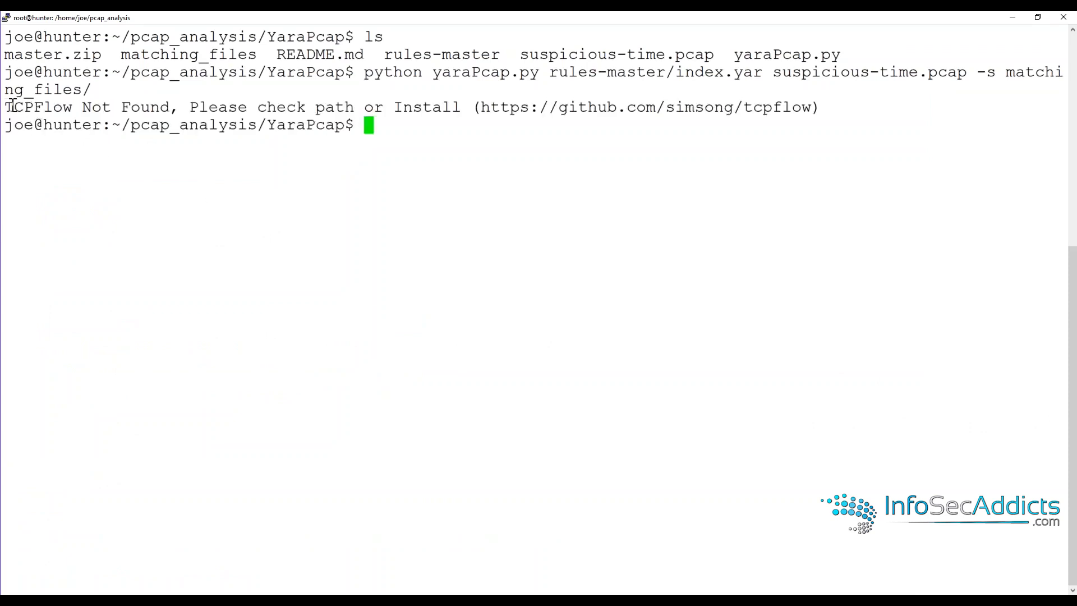
pyautogui.doubleClick(37, 107)
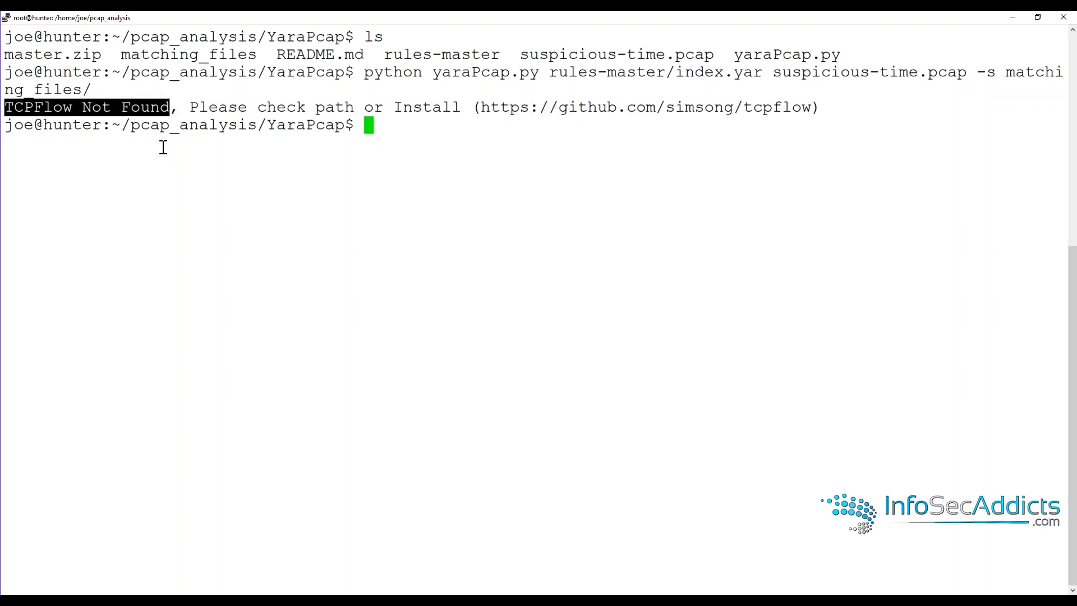
pyautogui.write('whereis')
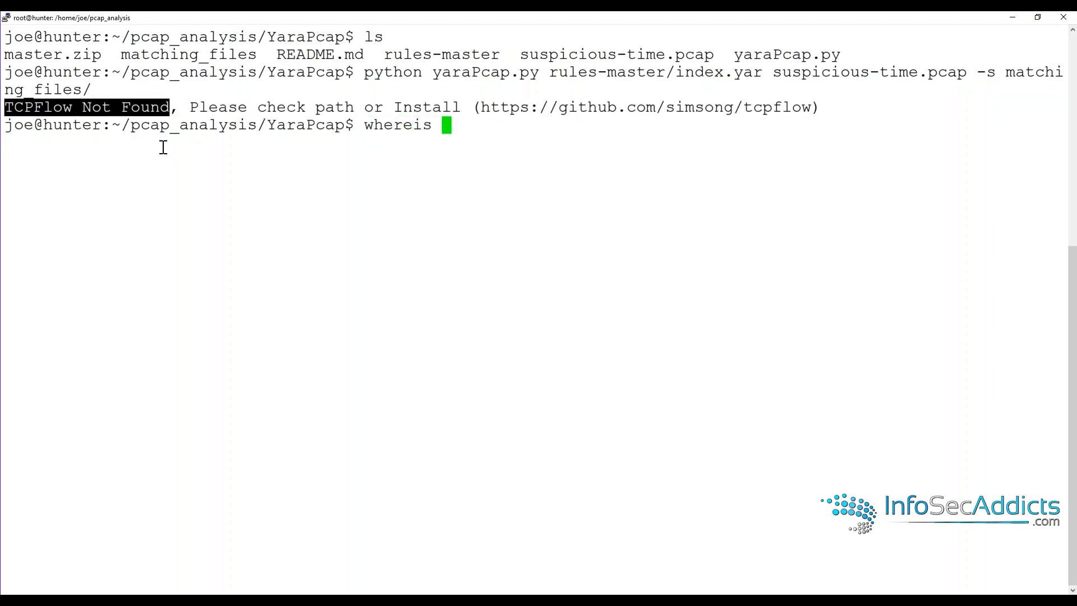
pyautogui.write('tcpflow')
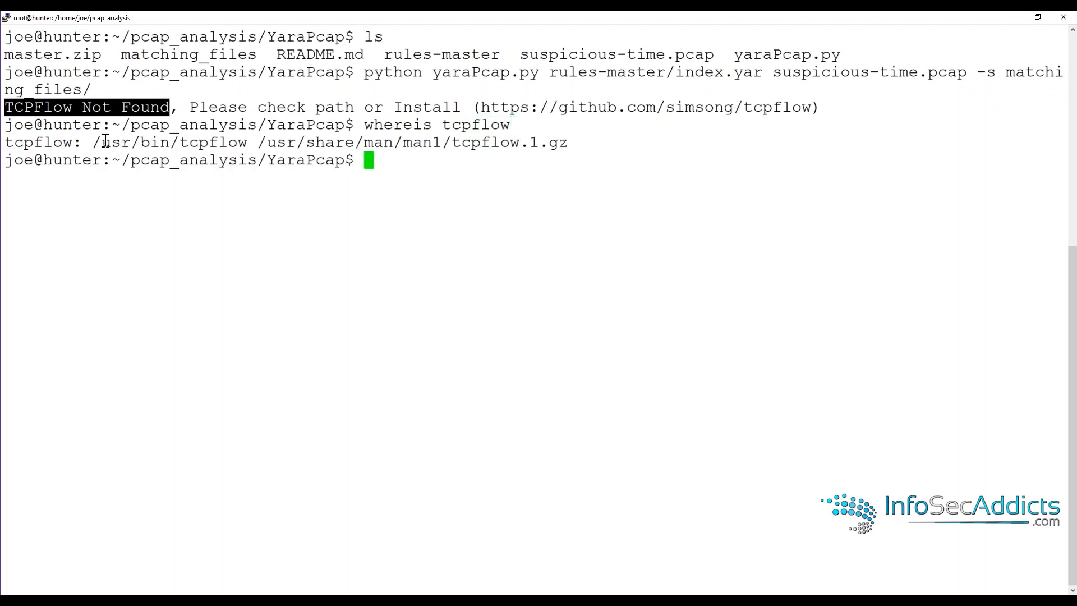
pyautogui.doubleClick(165, 142)
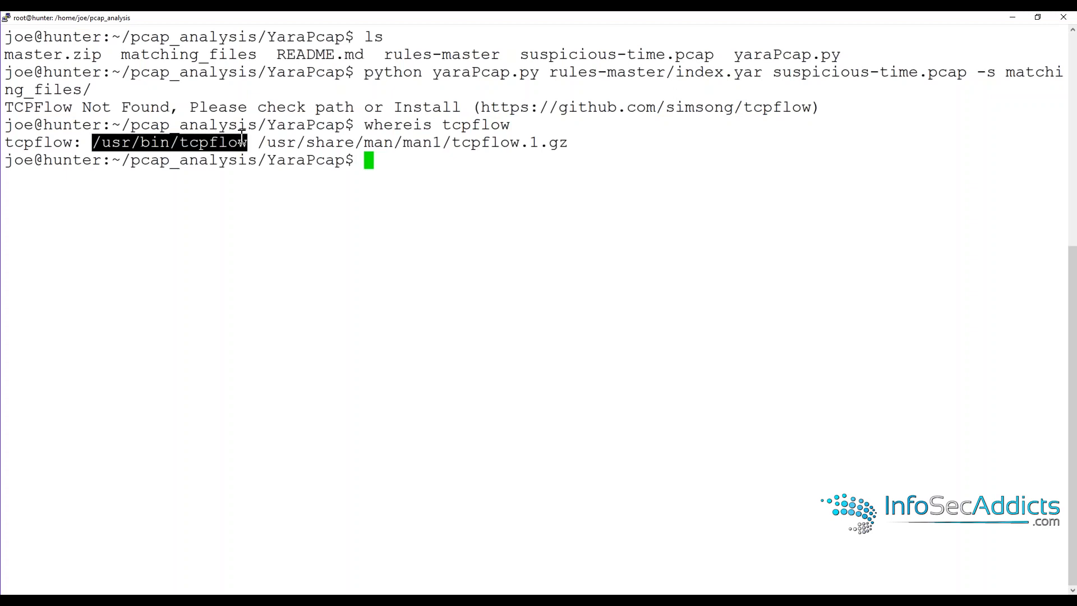
# Step: Grep tcpflow in yaraPcap.py, fix its path in vi, and recheck the line
pyautogui.write('cat')
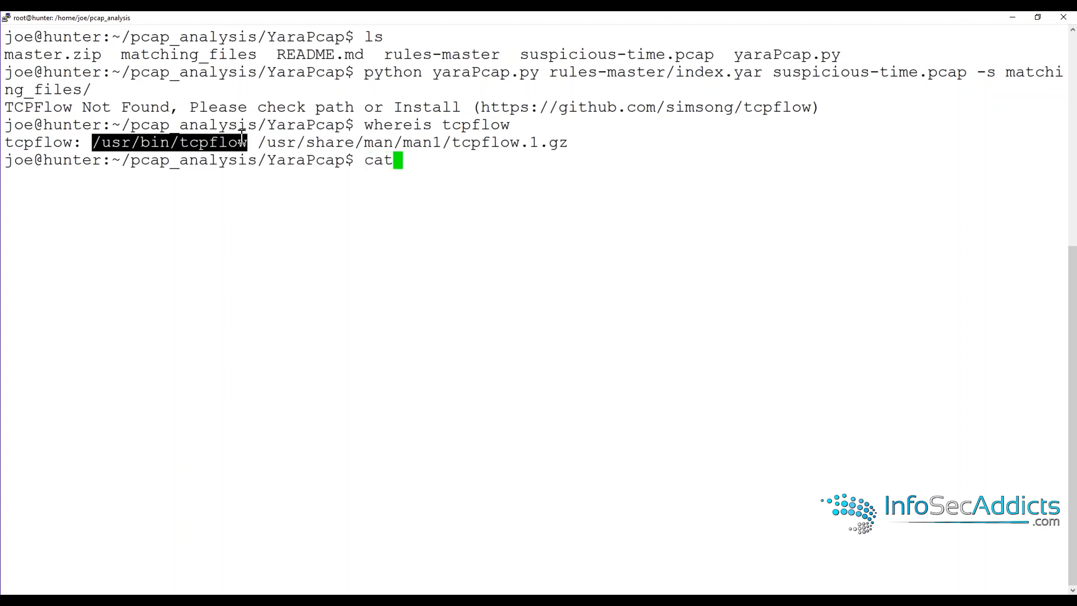
pyautogui.write('Y')
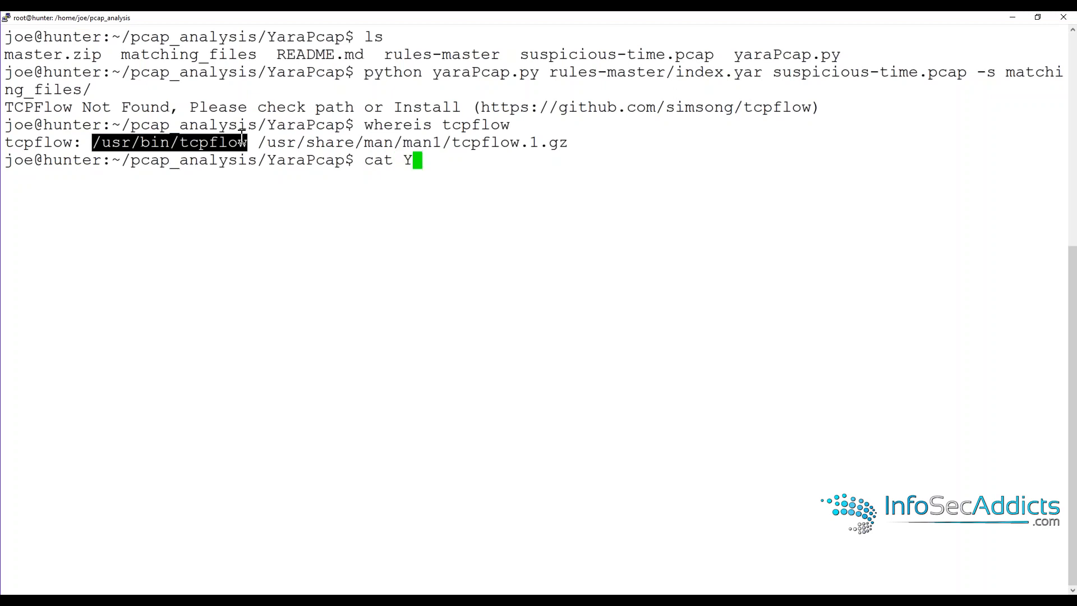
pyautogui.write('araPcap.py | grep')
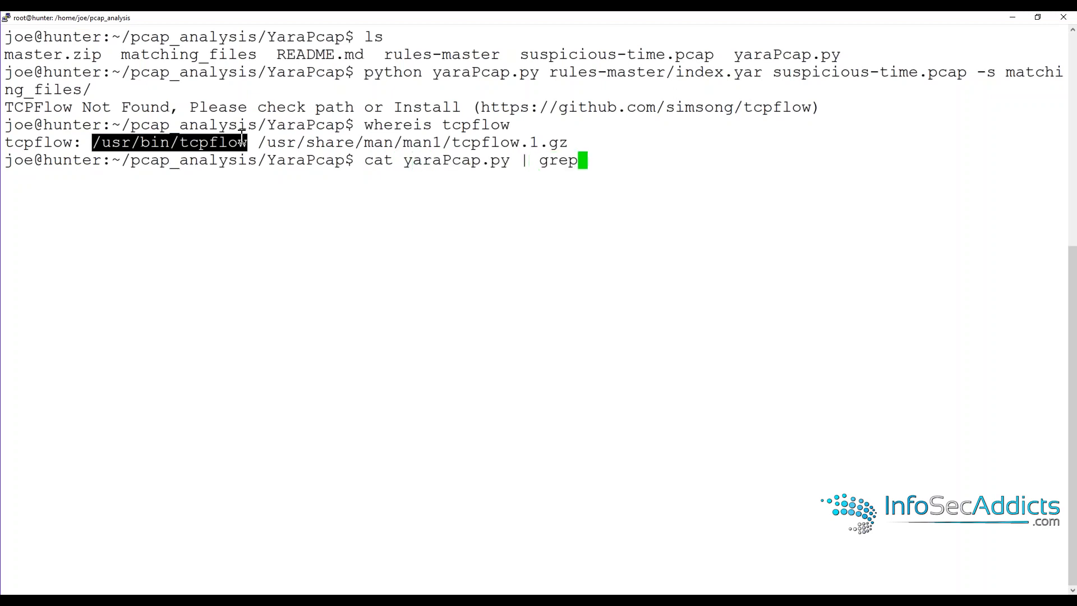
pyautogui.write('tcpflow')
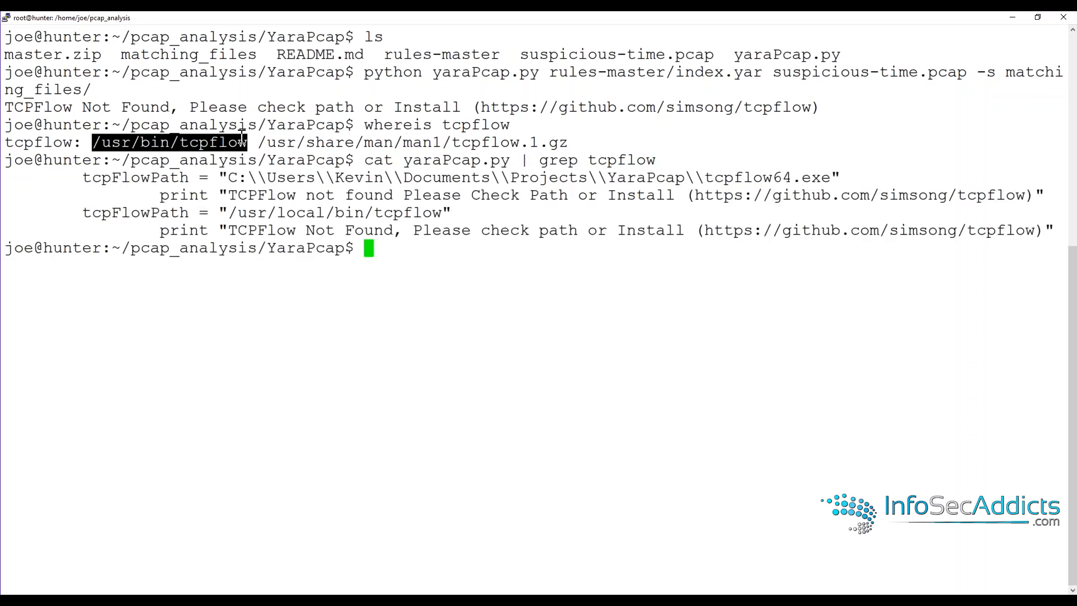
pyautogui.moveTo(231, 211)
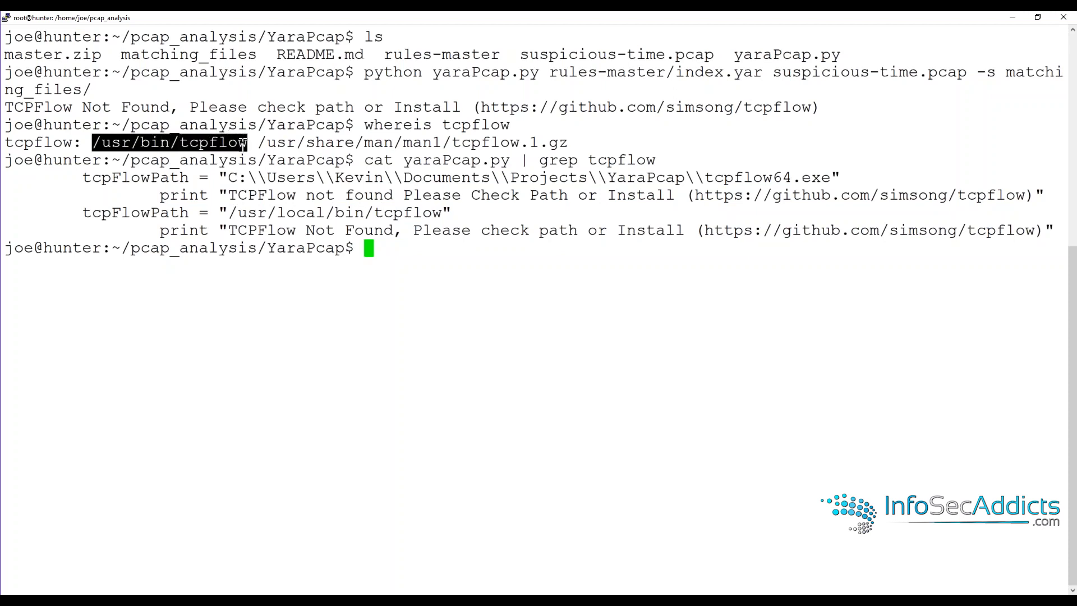
pyautogui.moveTo(323, 227)
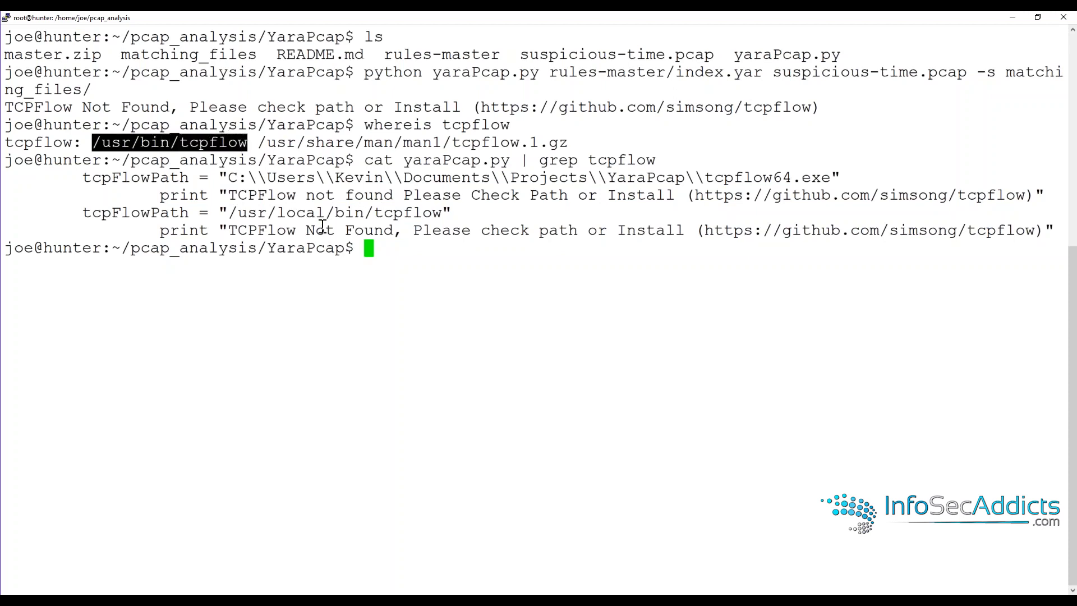
pyautogui.write('vi yaraPcap.py')
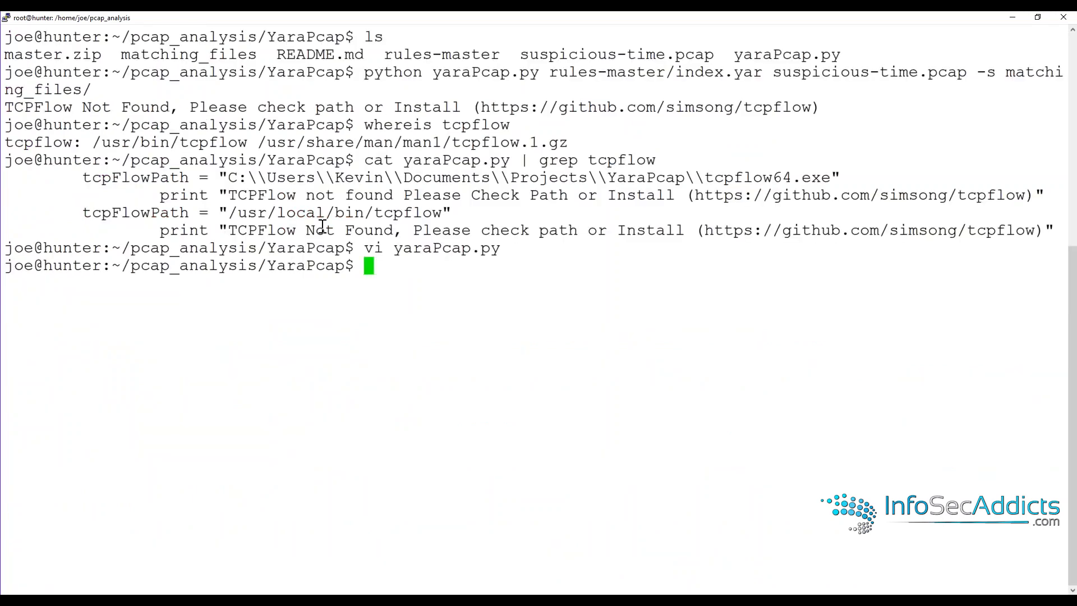
pyautogui.write('cat yaraPcap.py | grep tcpflow')
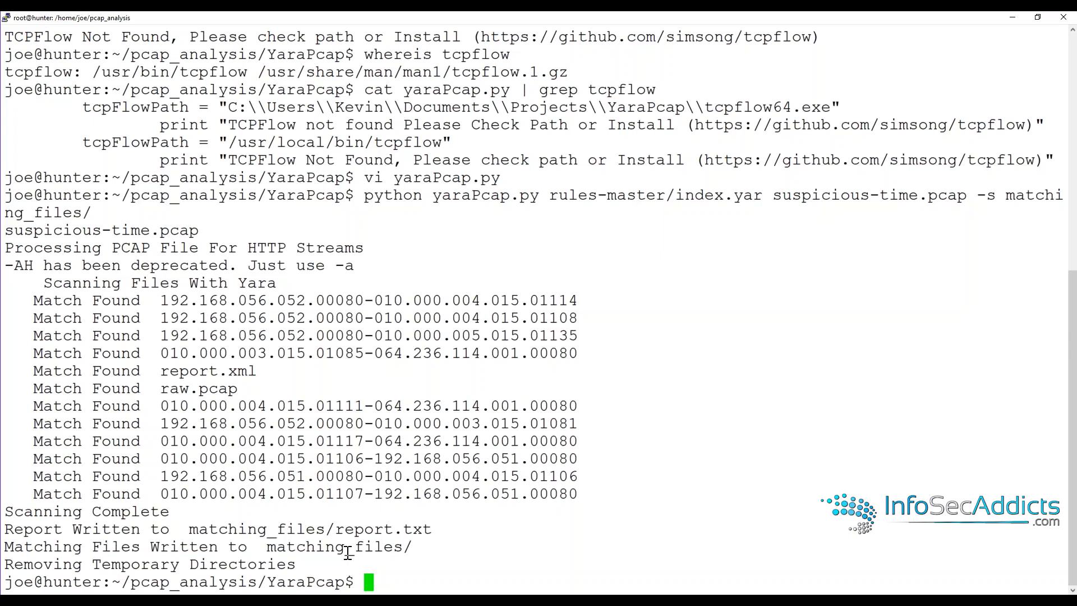
# Step: Change into the matching_files folder to view the scan output
pyautogui.write('cd ma')
pyautogui.write('ls')
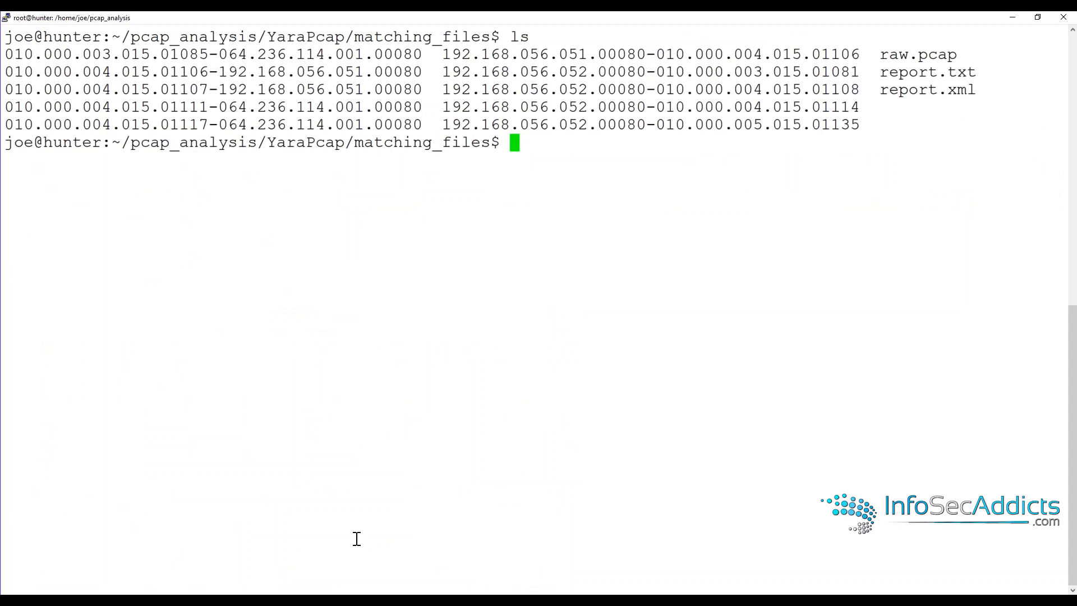
# Step: Display report.txt to view matched rules like Big_Numbers1 and win_files_operation per stream
pyautogui.write('cat report.')
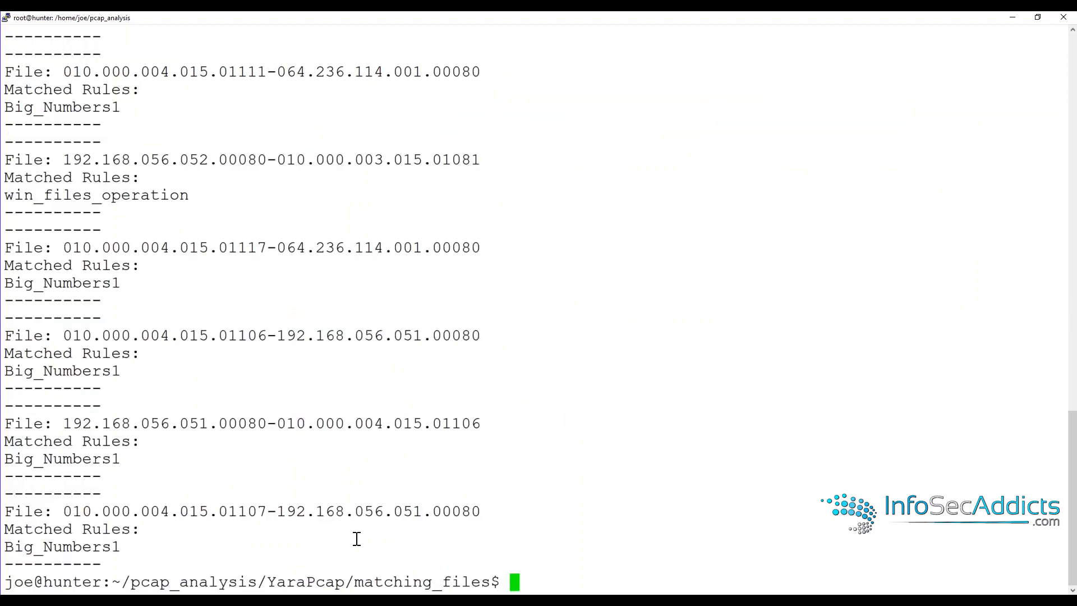
pyautogui.moveTo(291, 112)
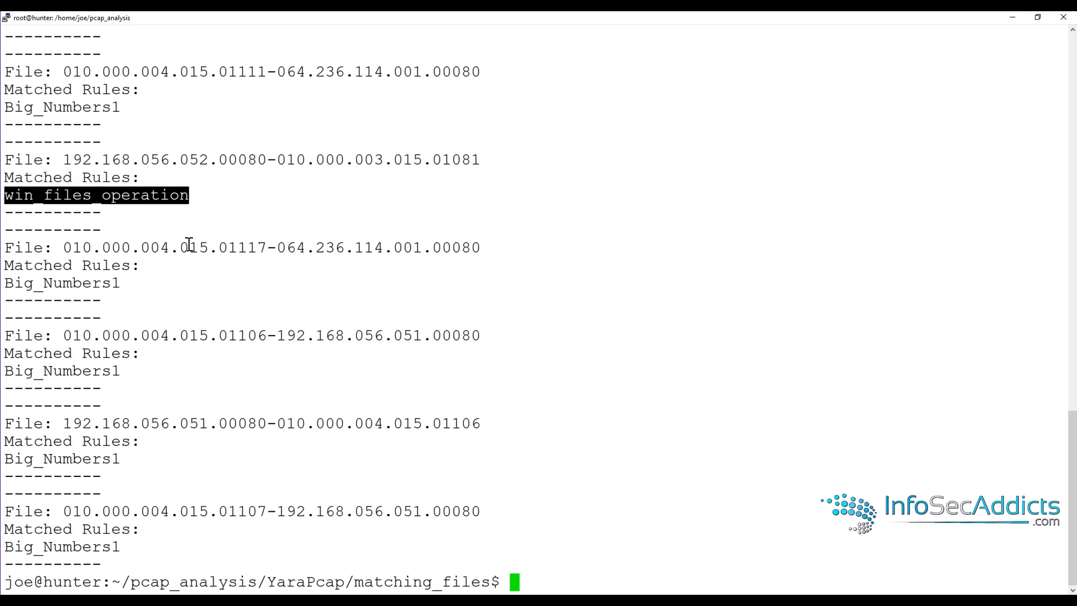
pyautogui.moveTo(1065, 274)
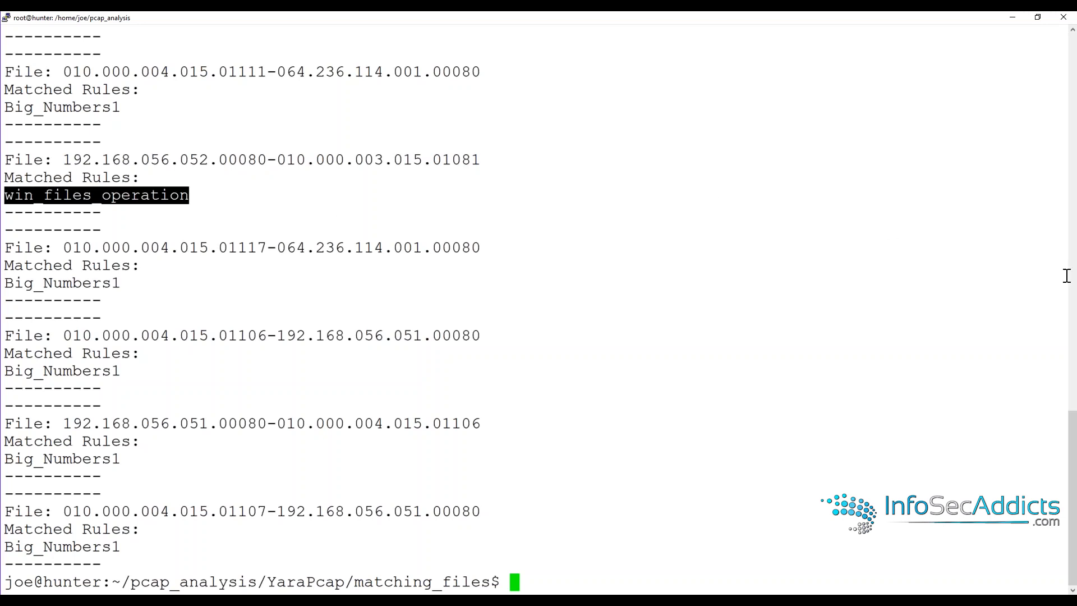